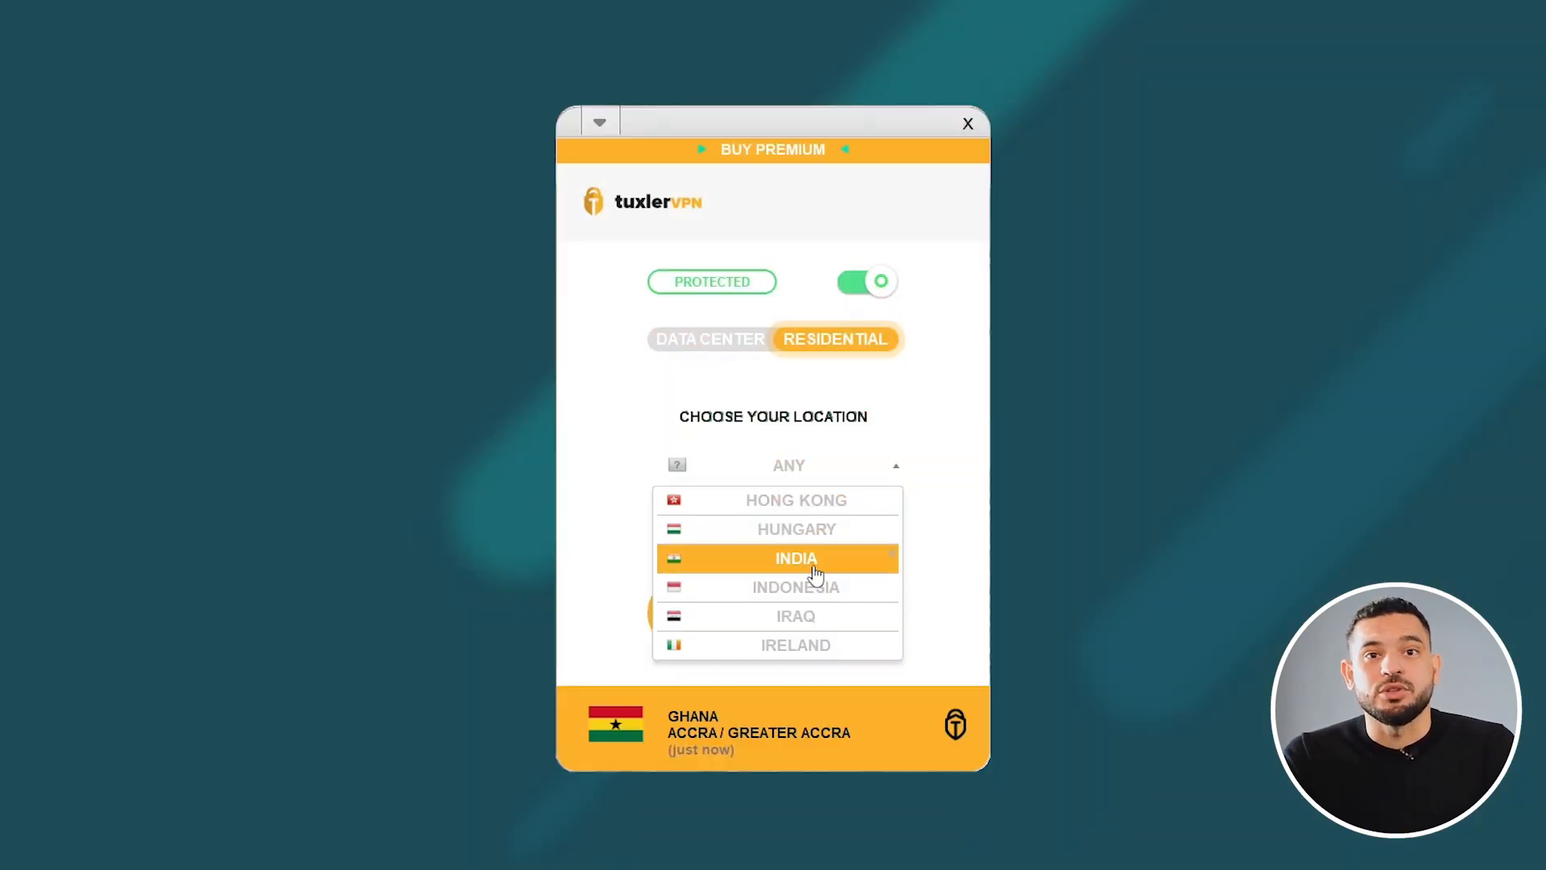
# Choose India from the location dropdown, connecting through a residential Delhi IP
pyautogui.click(795, 558)
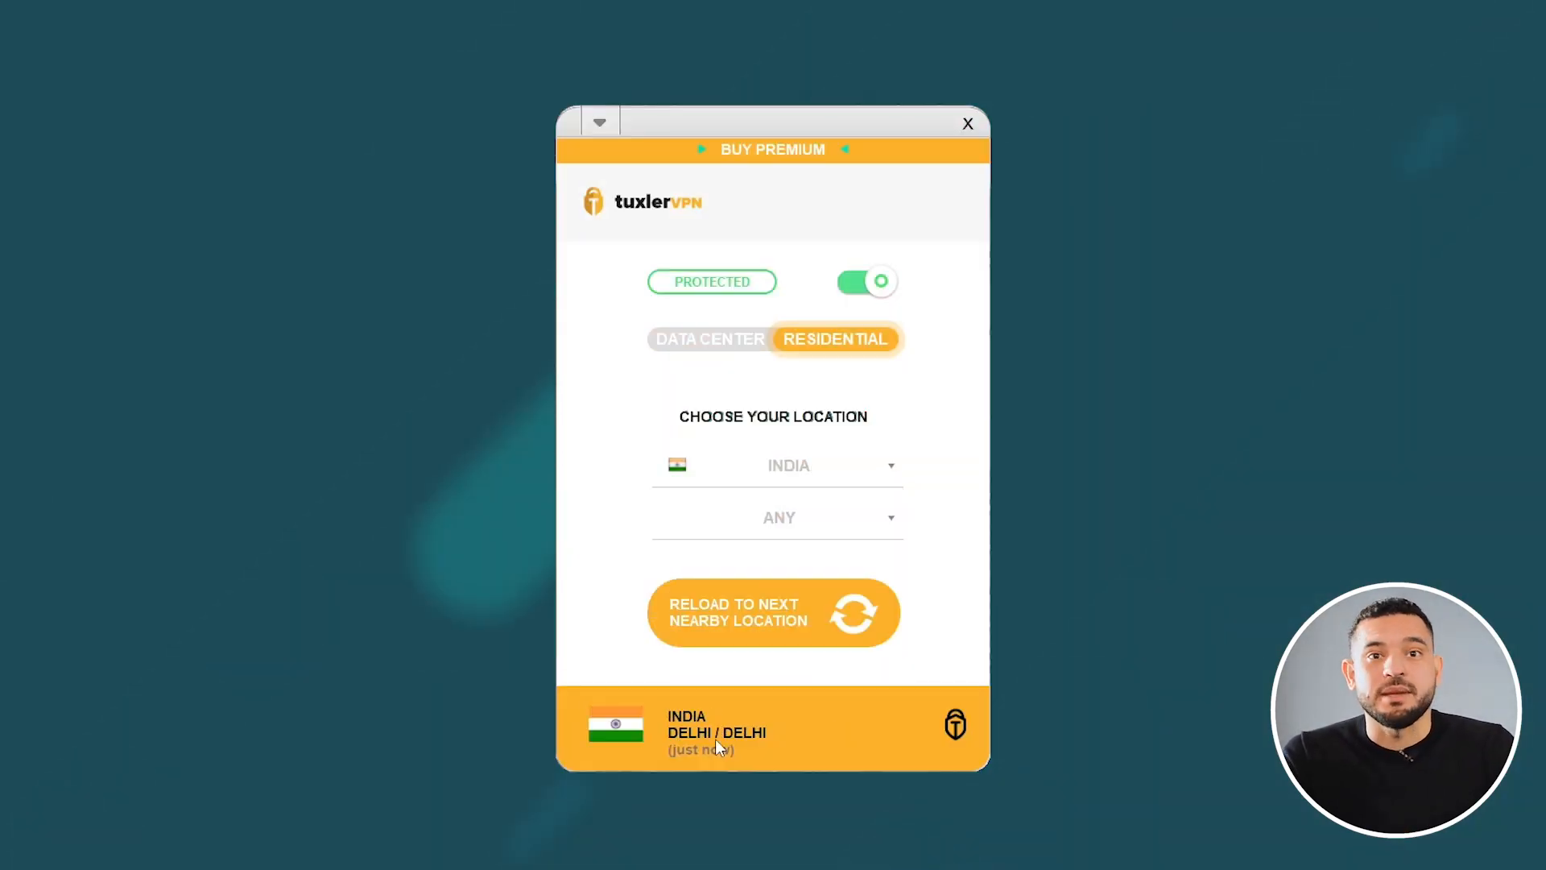
pyautogui.click(773, 612)
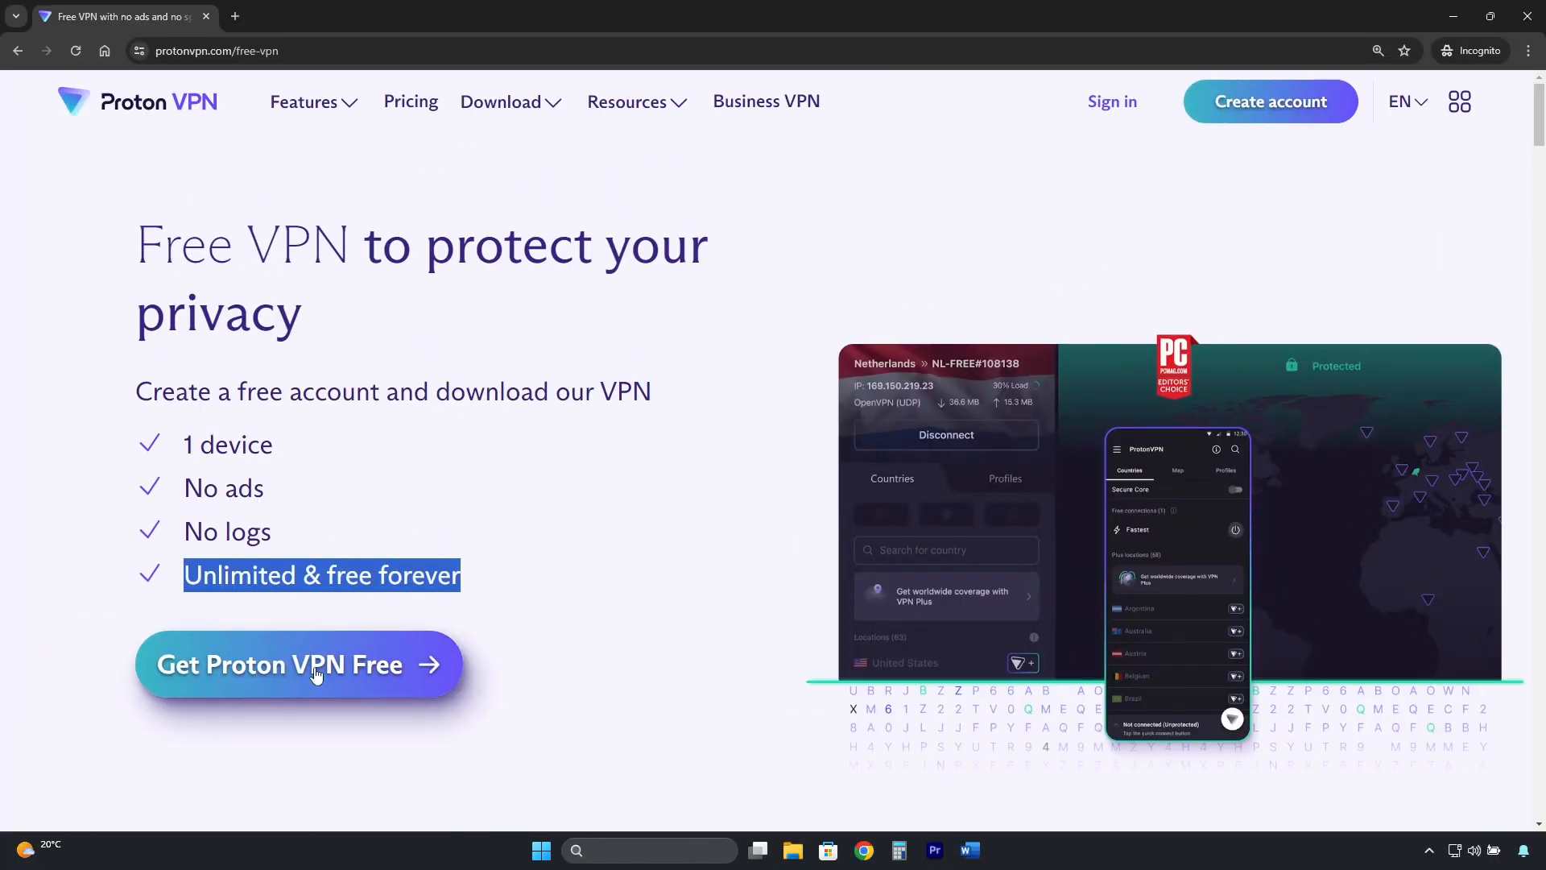
pyautogui.click(298, 664)
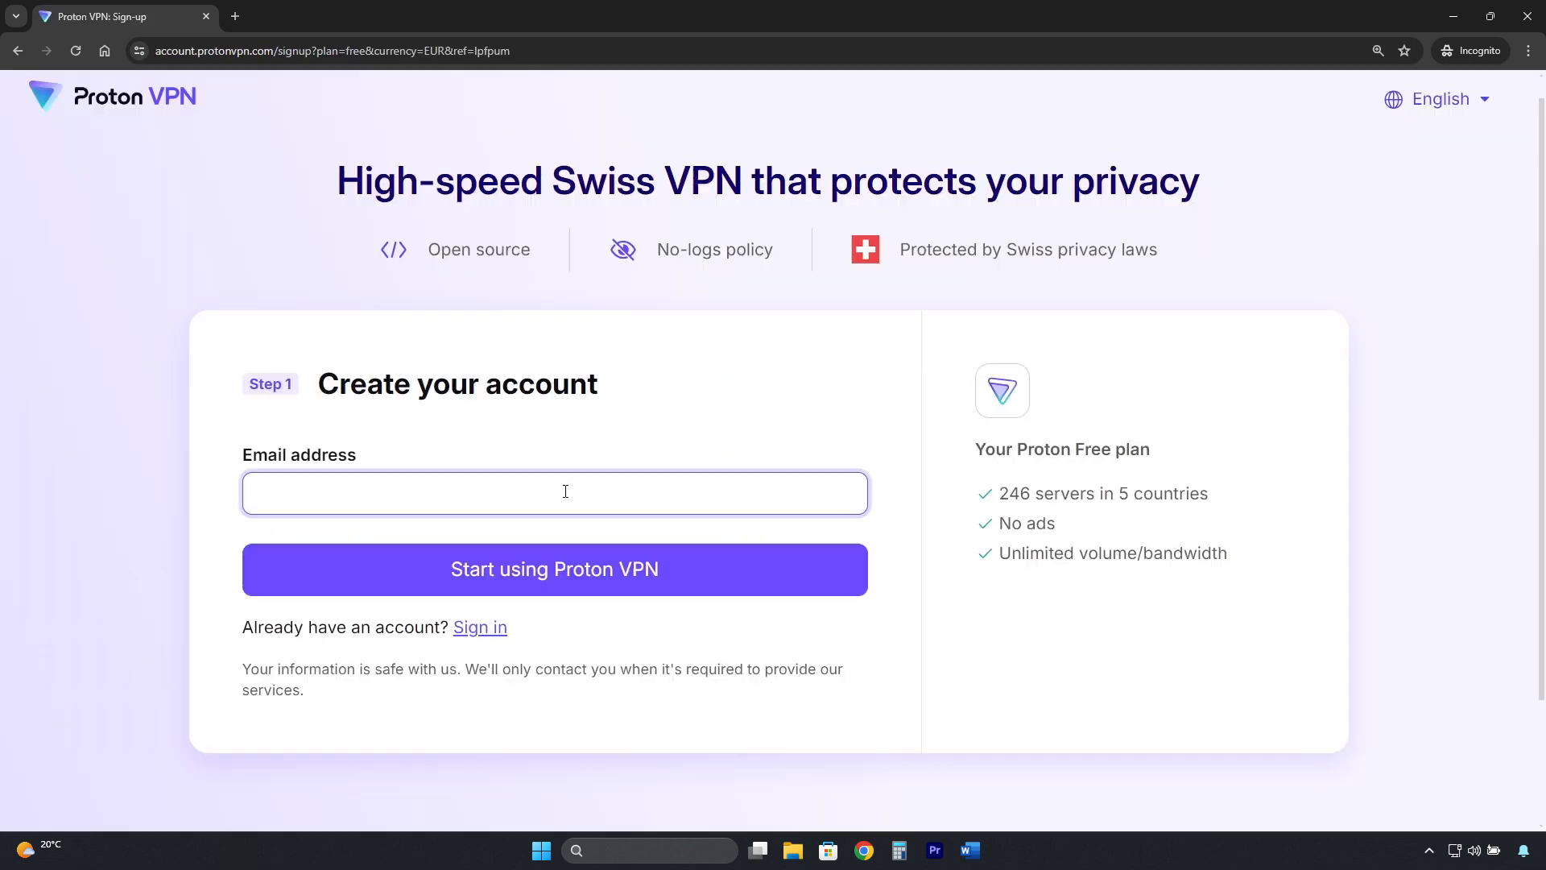
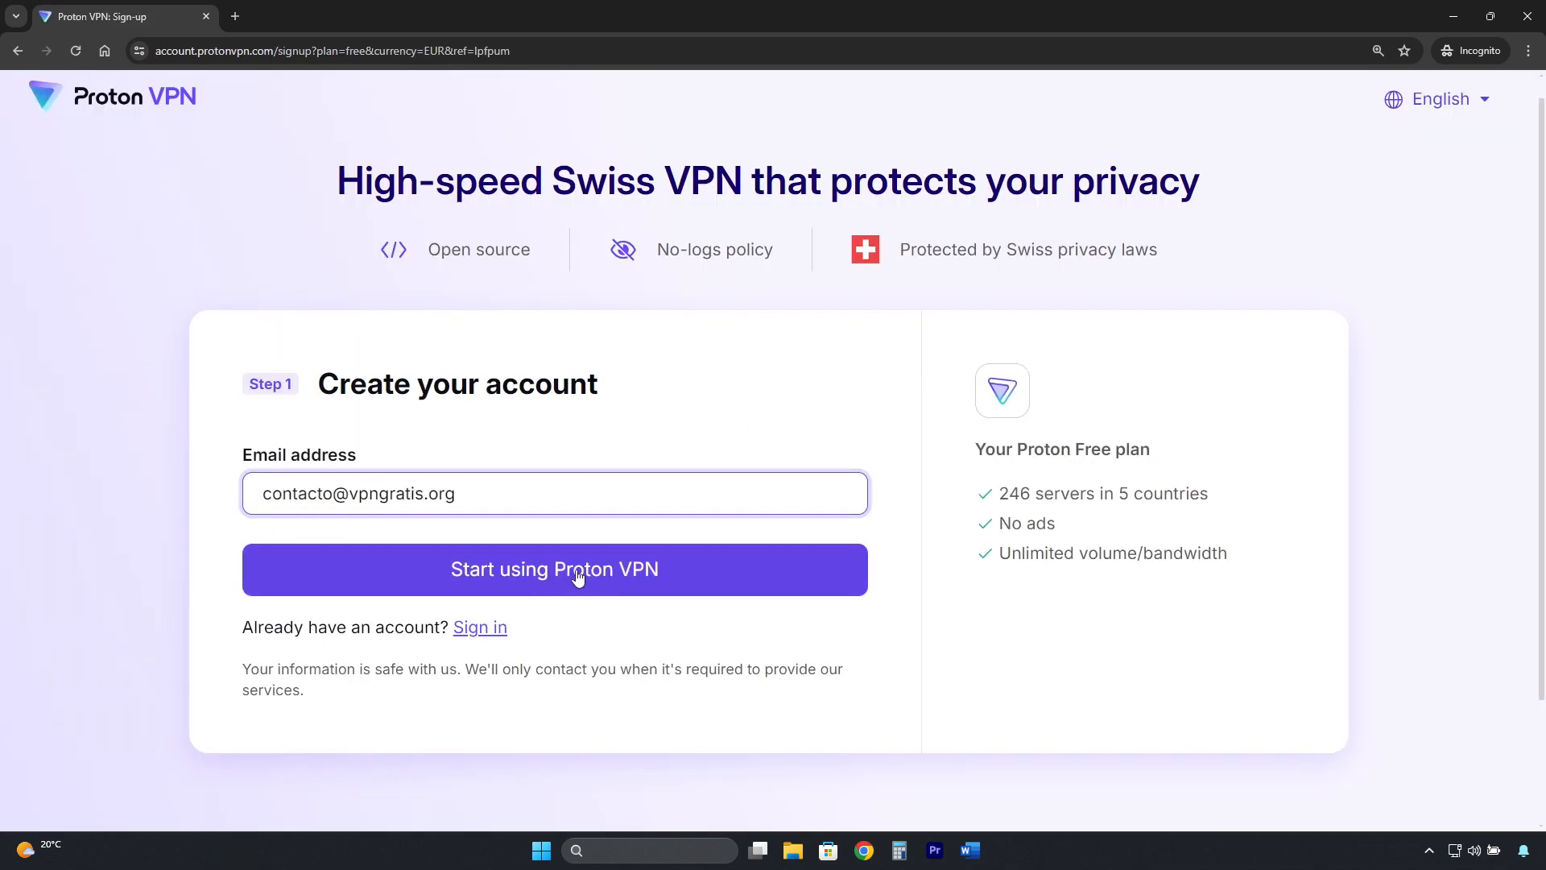
pyautogui.click(554, 570)
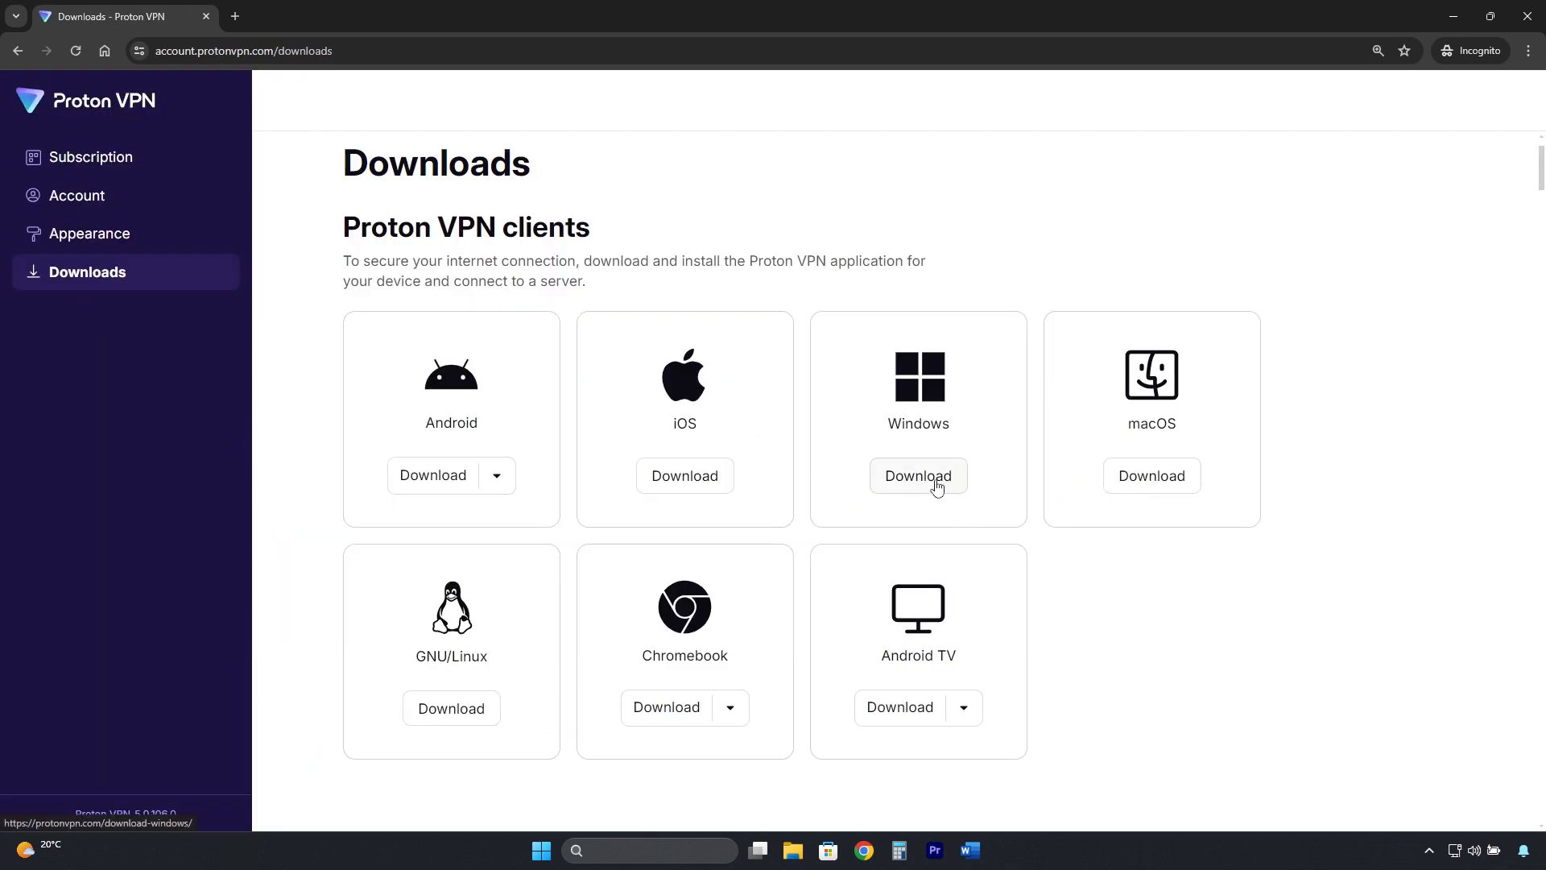
pyautogui.click(918, 476)
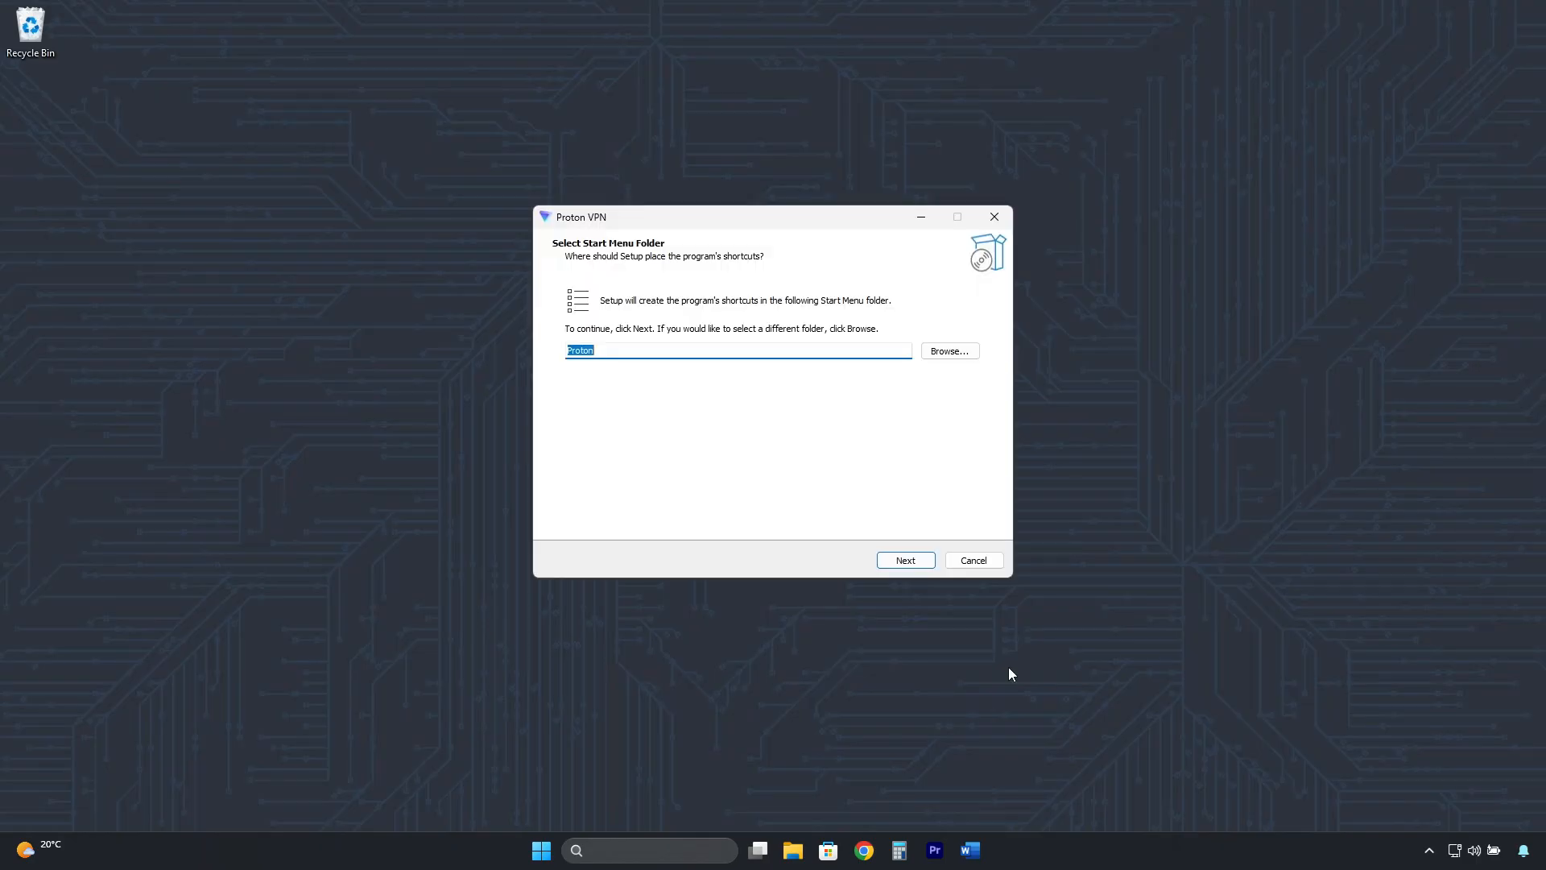
pyautogui.click(905, 560)
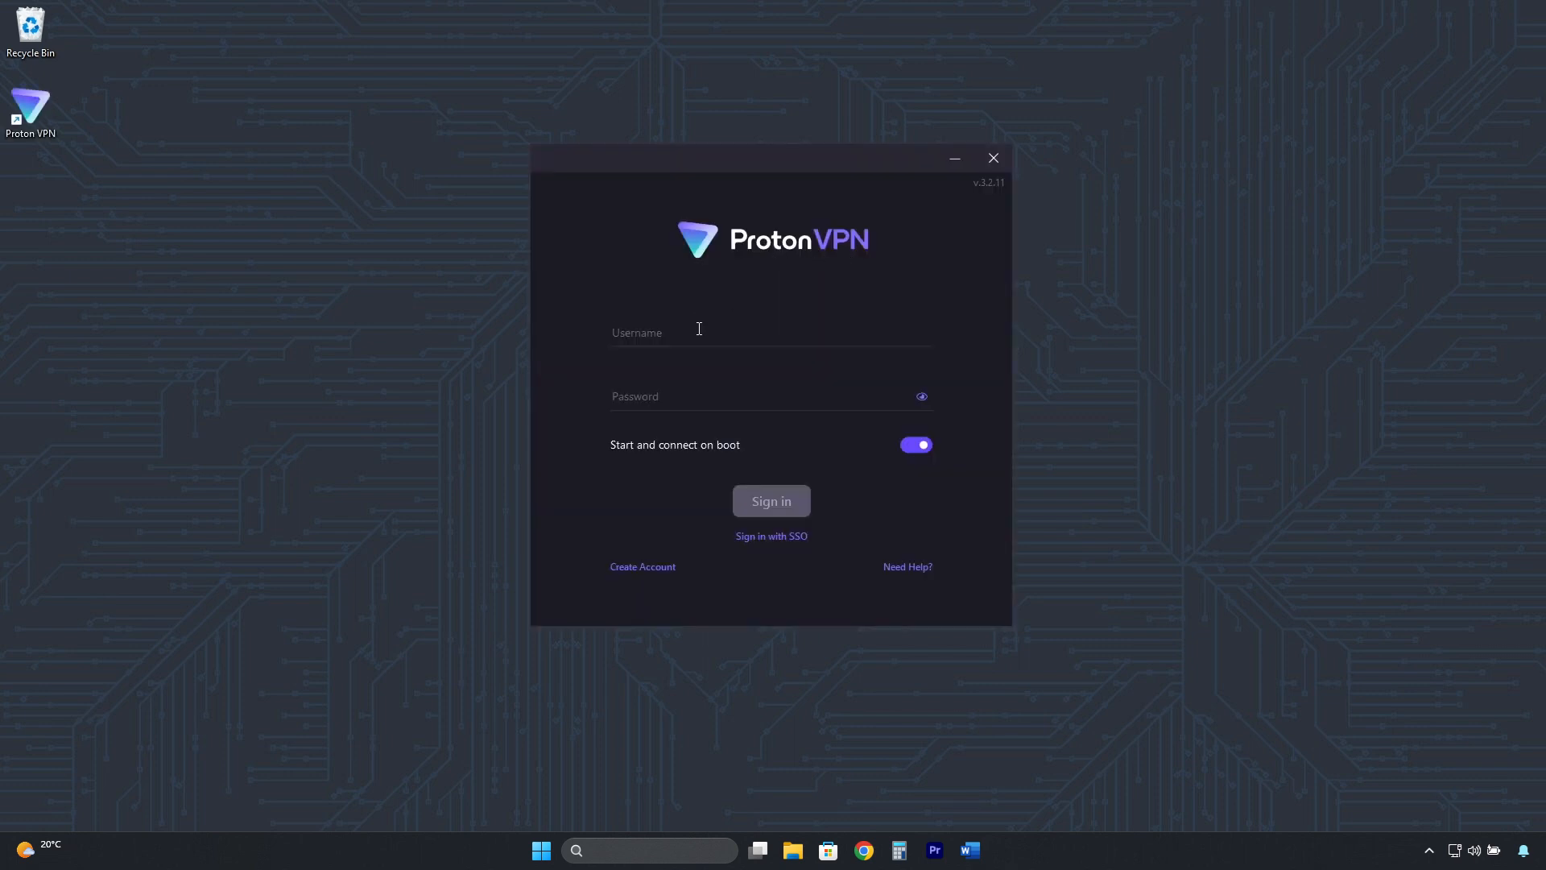
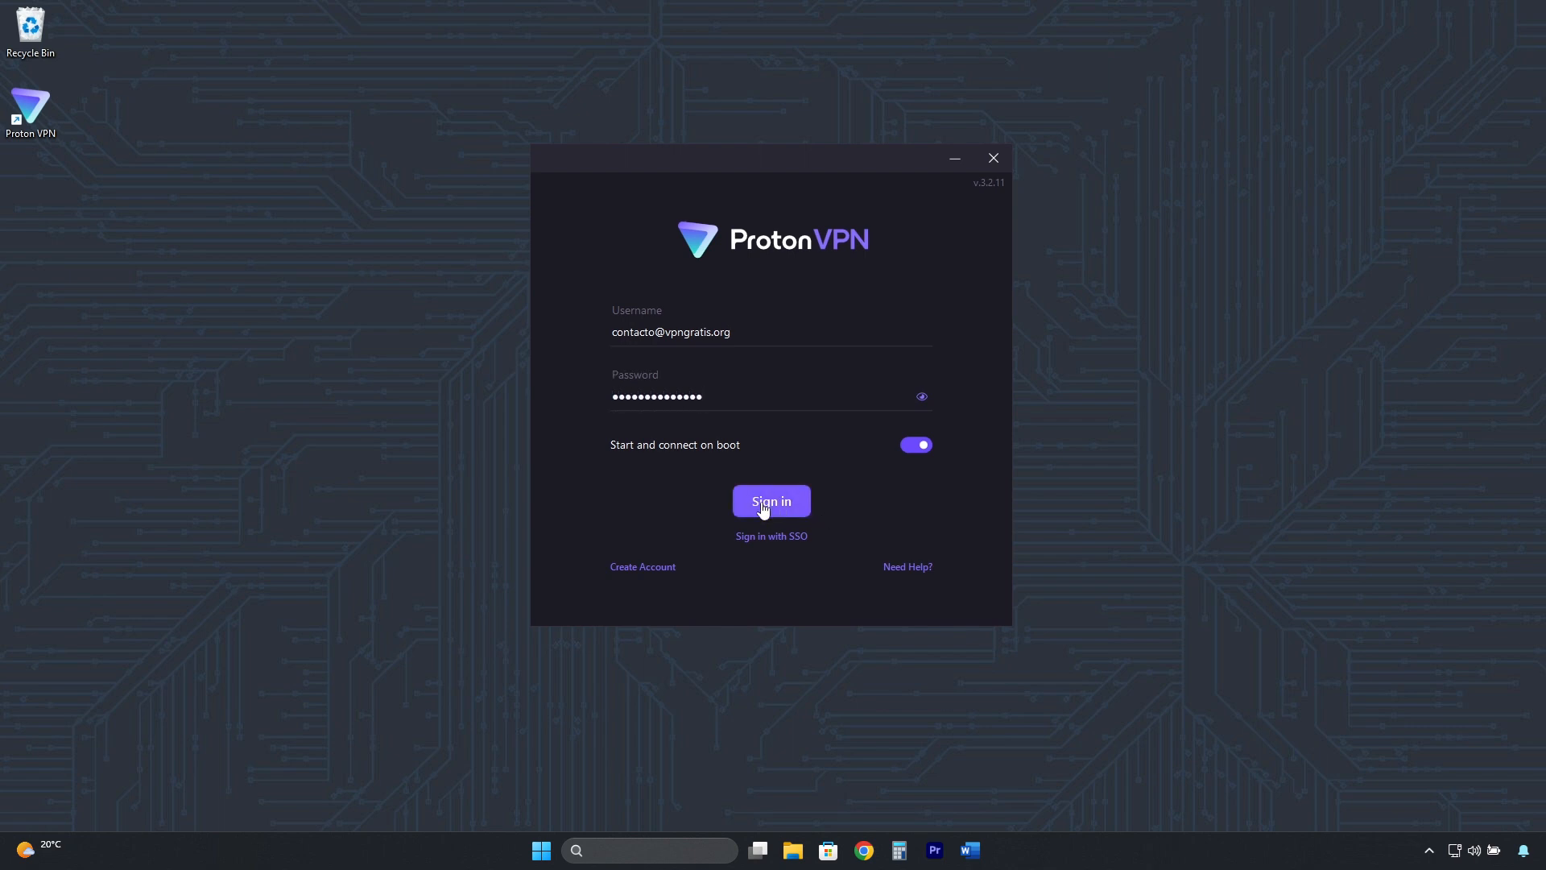
pyautogui.click(772, 501)
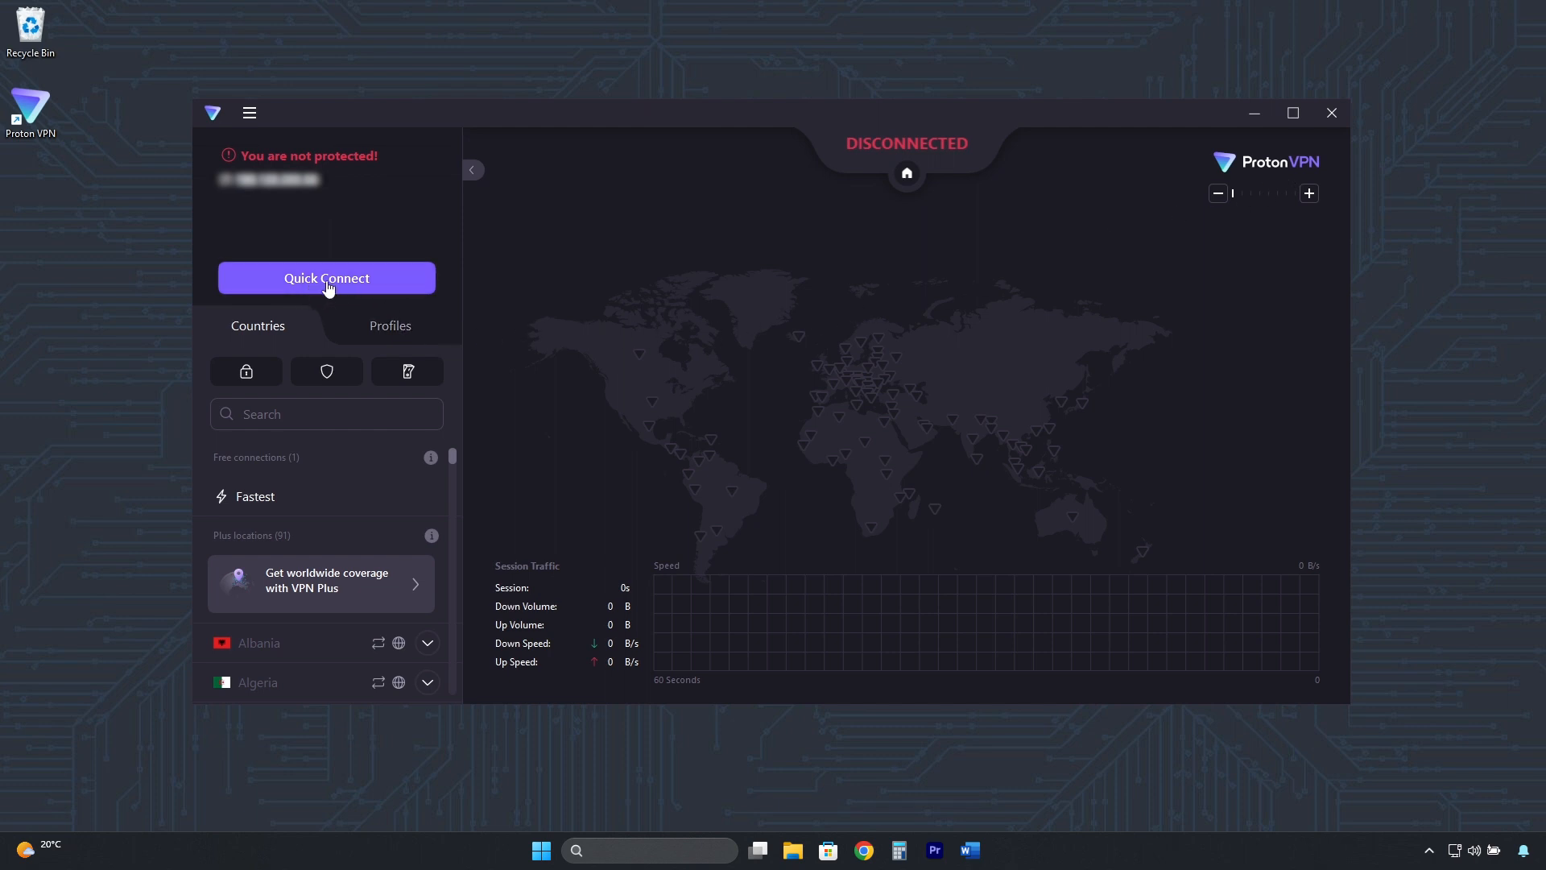
# Quick-connect to a free United States server, check the free countries overview, then change server
pyautogui.click(326, 278)
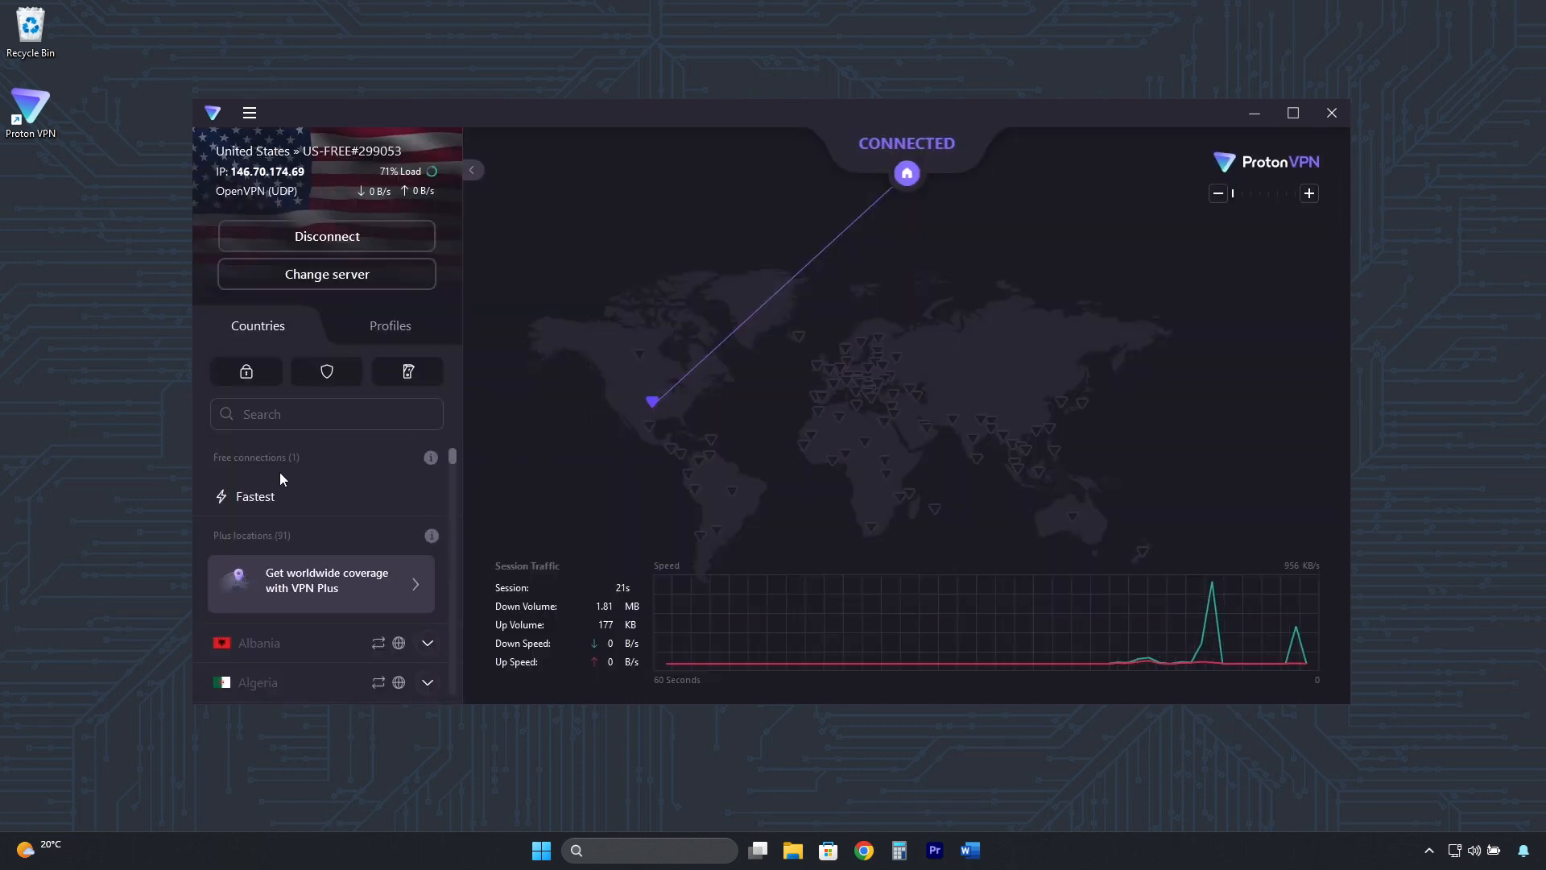
pyautogui.click(431, 456)
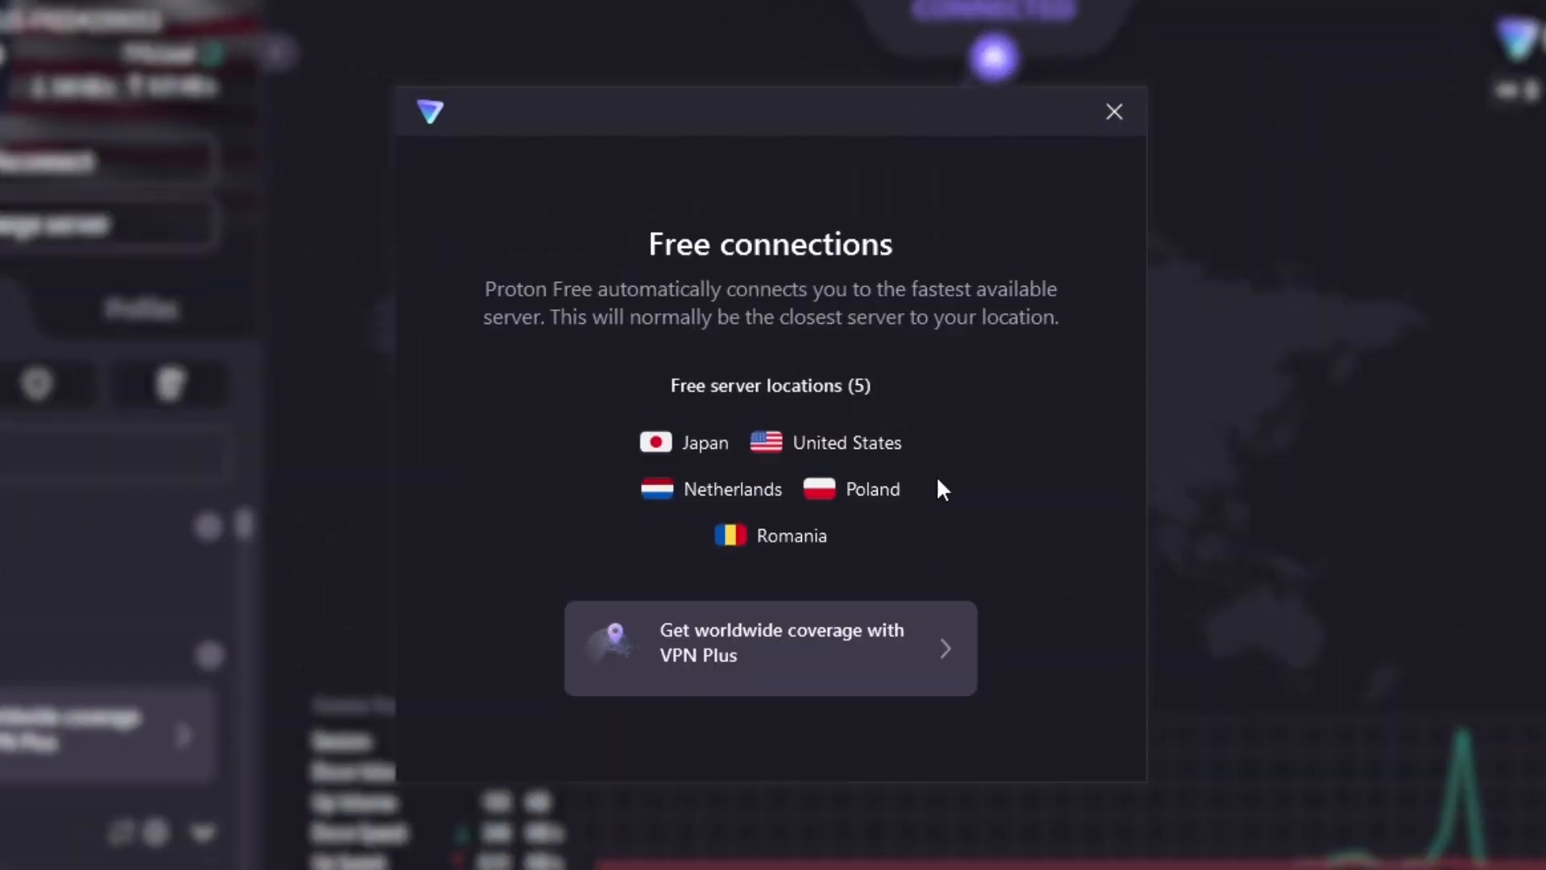
pyautogui.moveTo(641, 466)
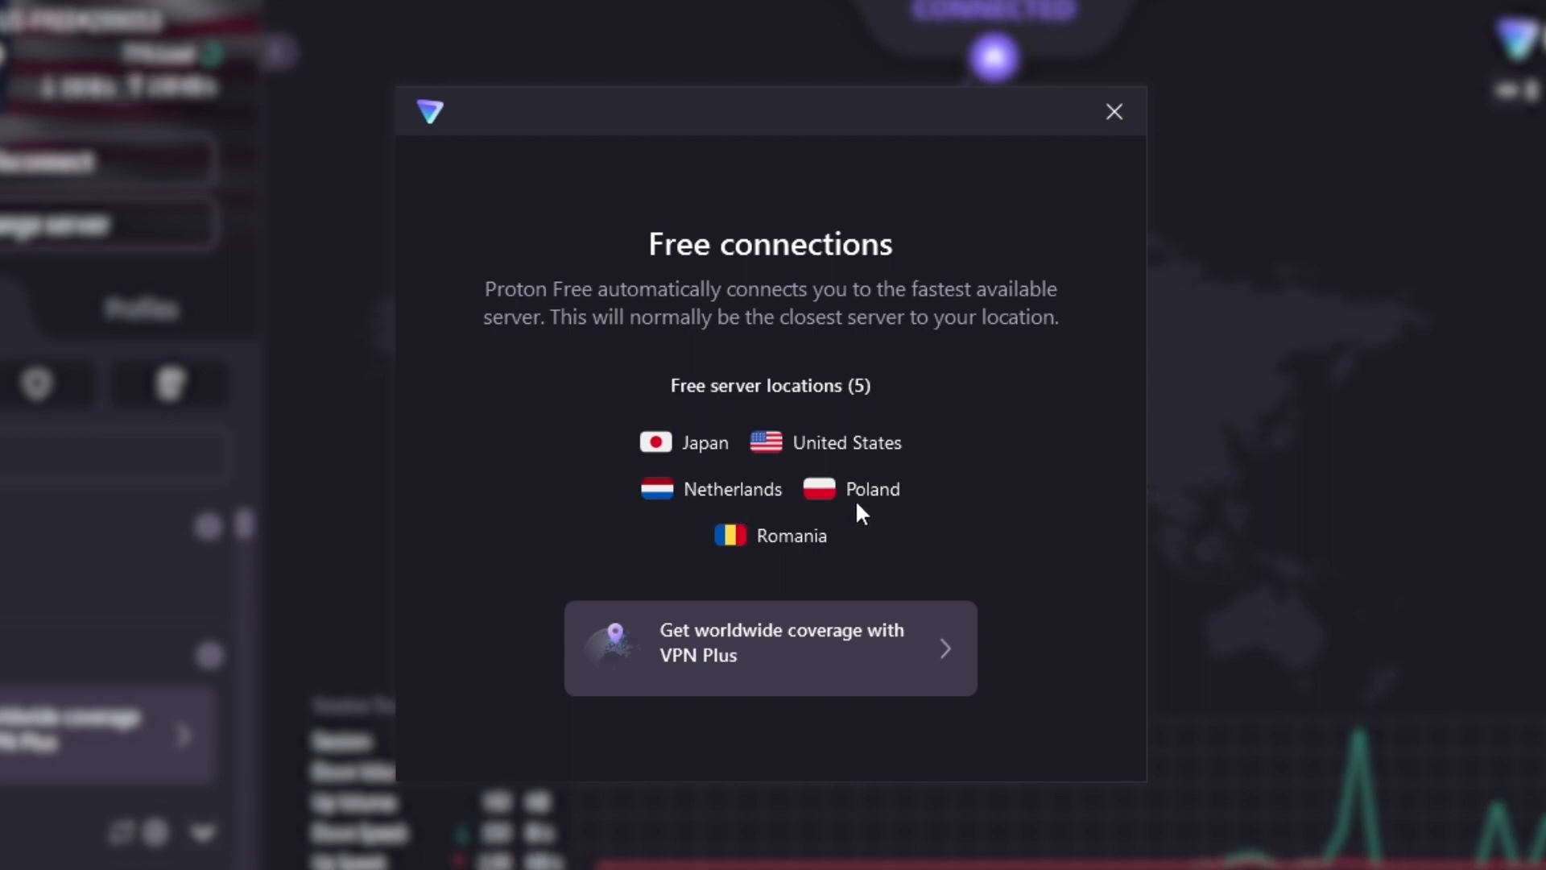
pyautogui.click(1114, 112)
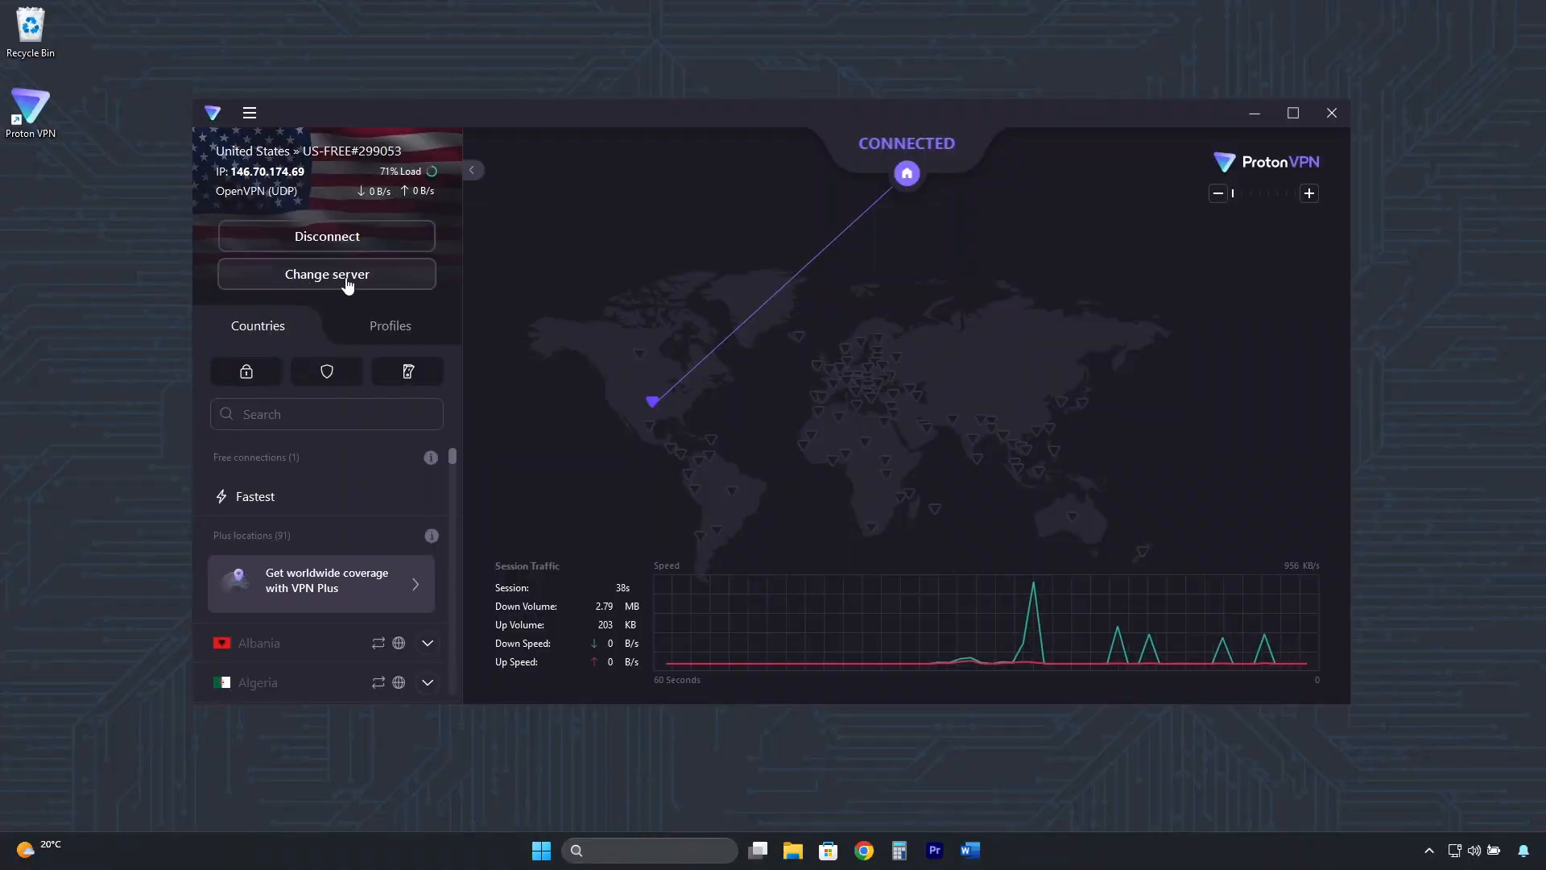
pyautogui.click(326, 274)
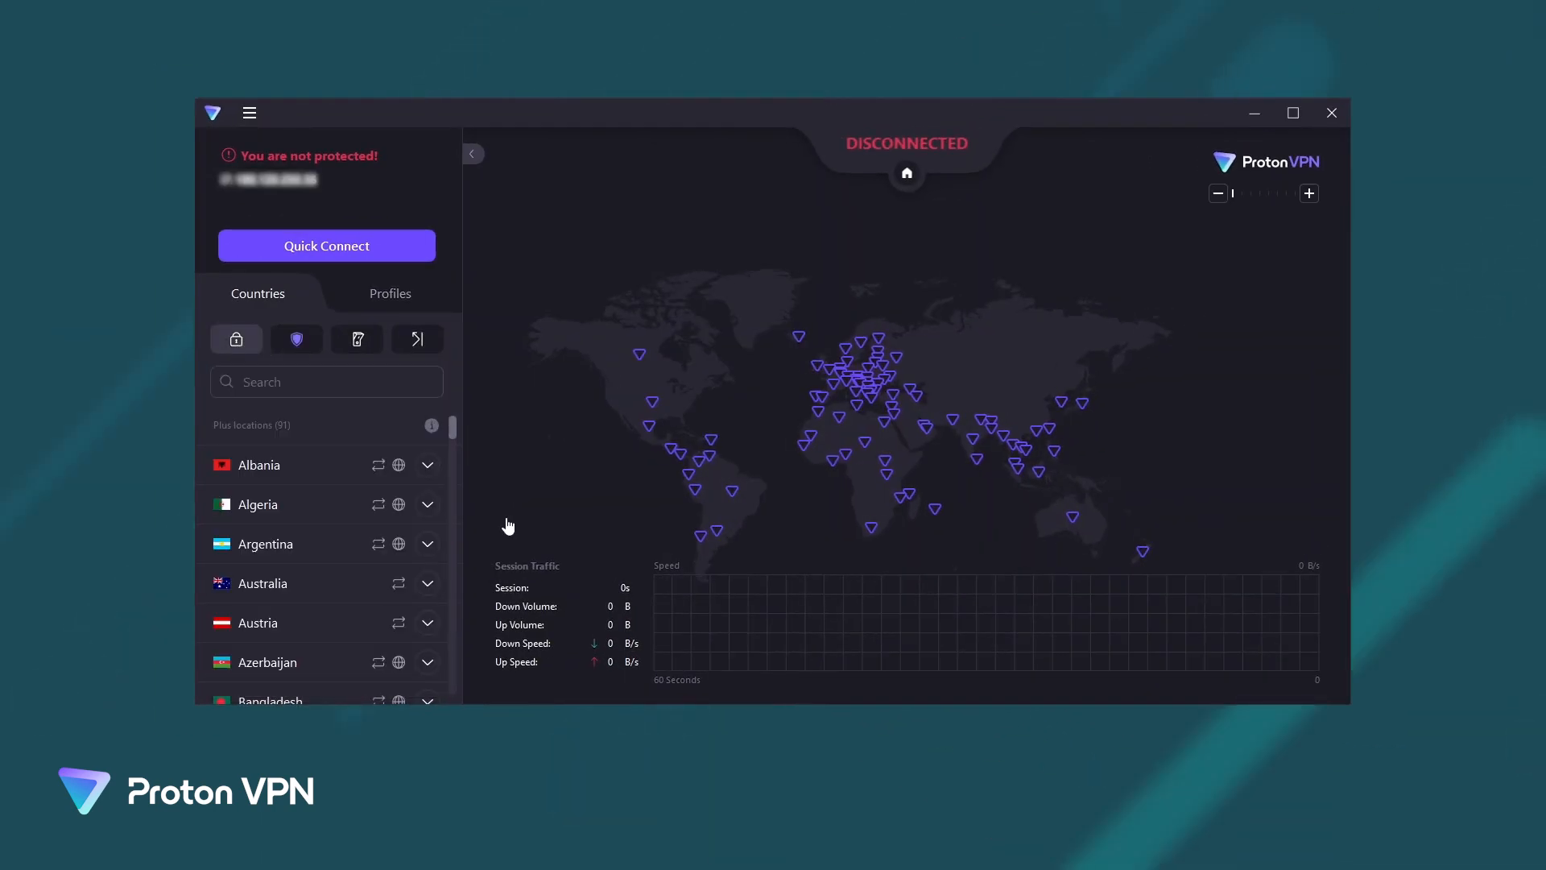
pyautogui.scroll(-3)
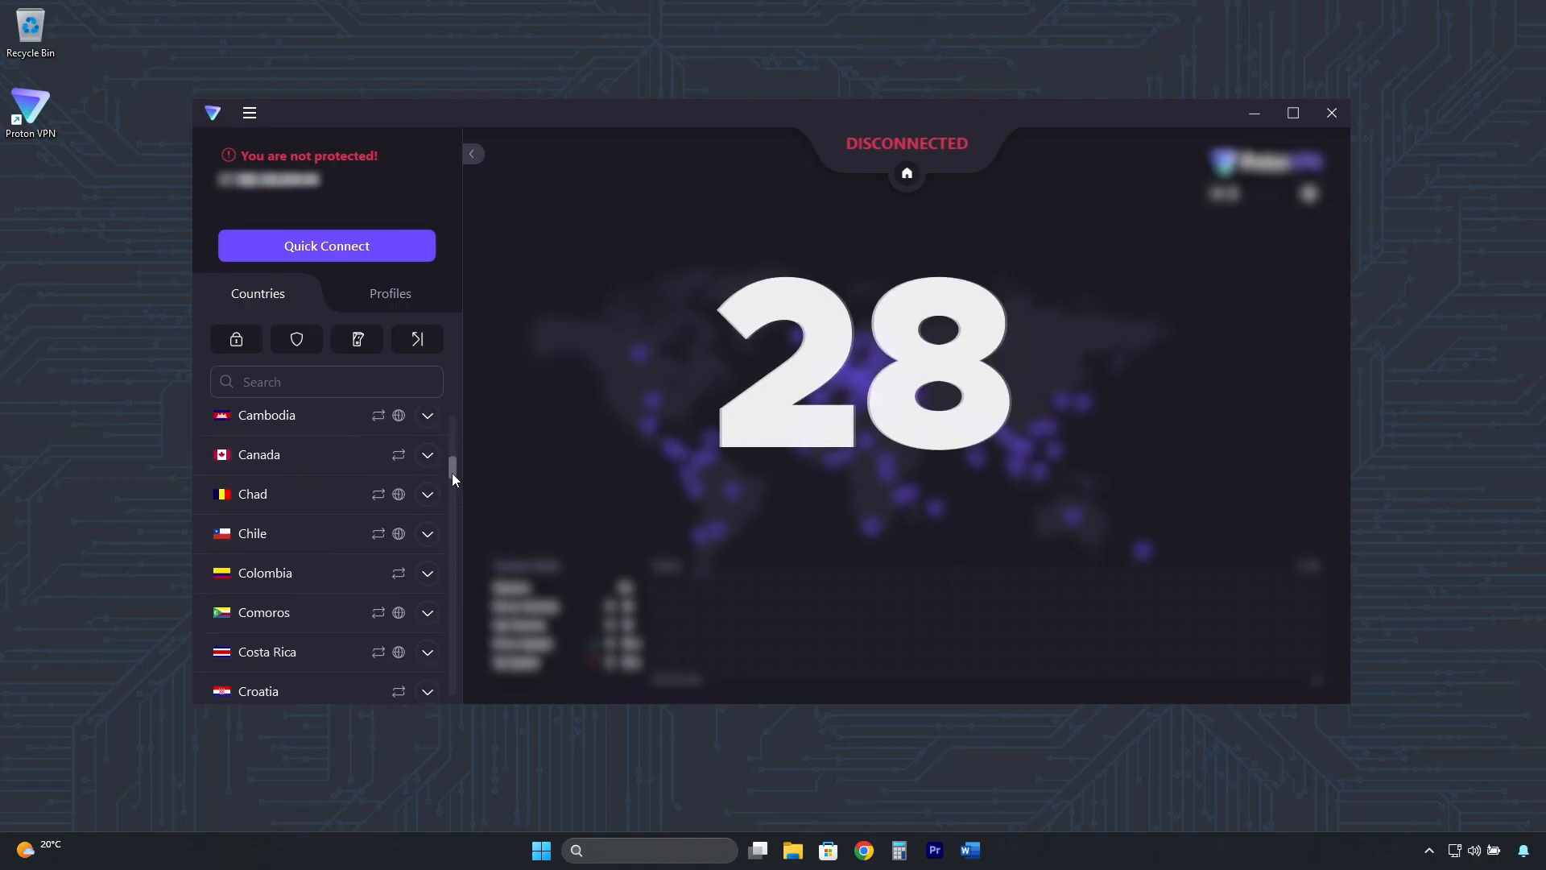
pyautogui.scroll(-3)
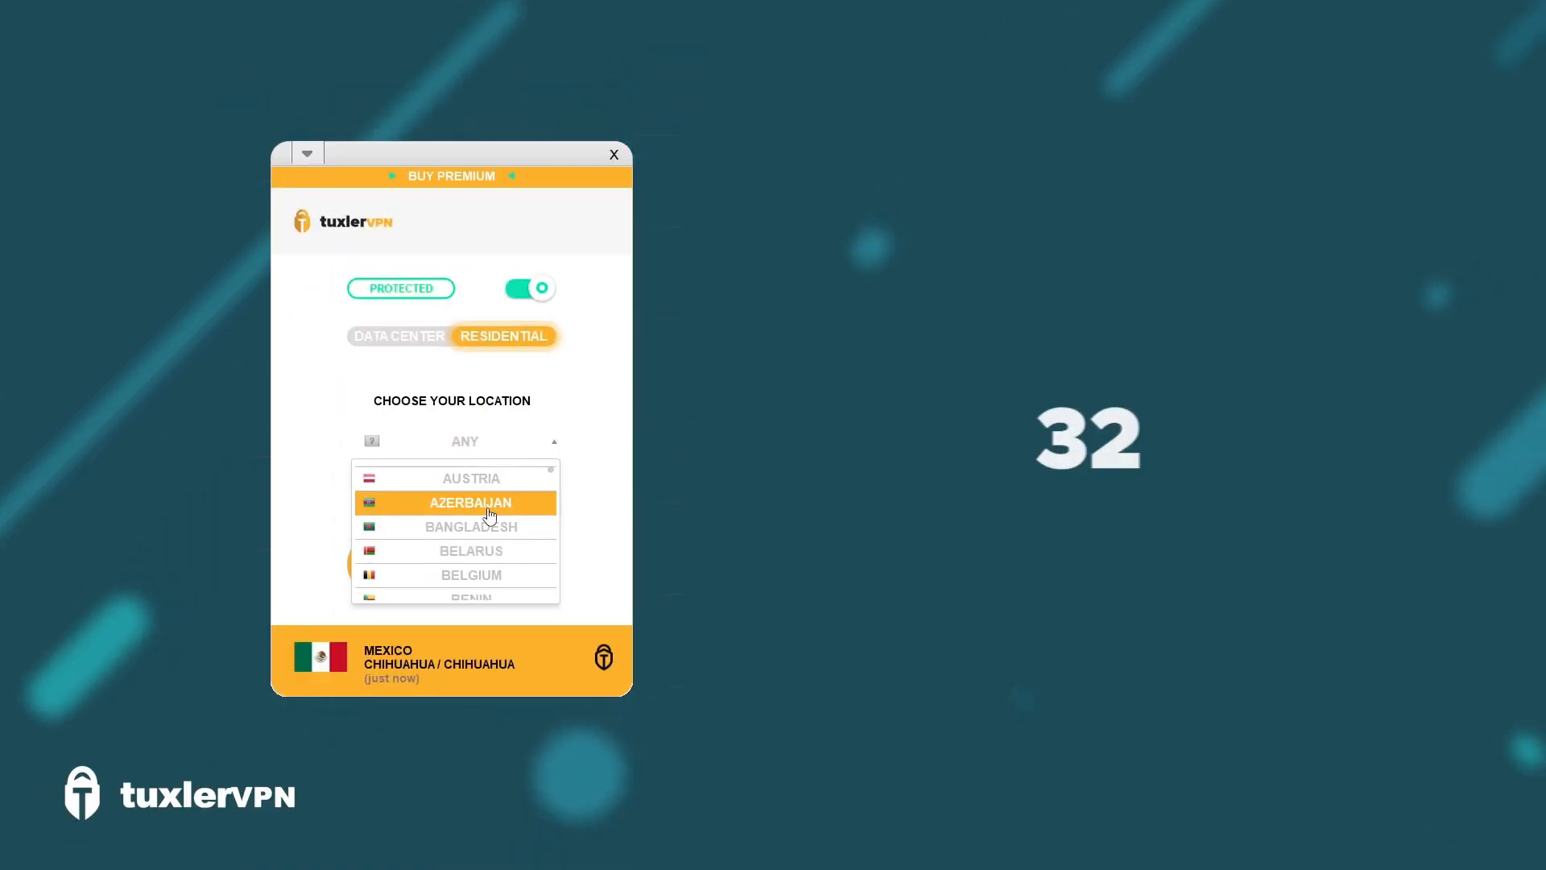
# Scroll the country list and pick India, routing through Mumbai
pyautogui.scroll(-3)
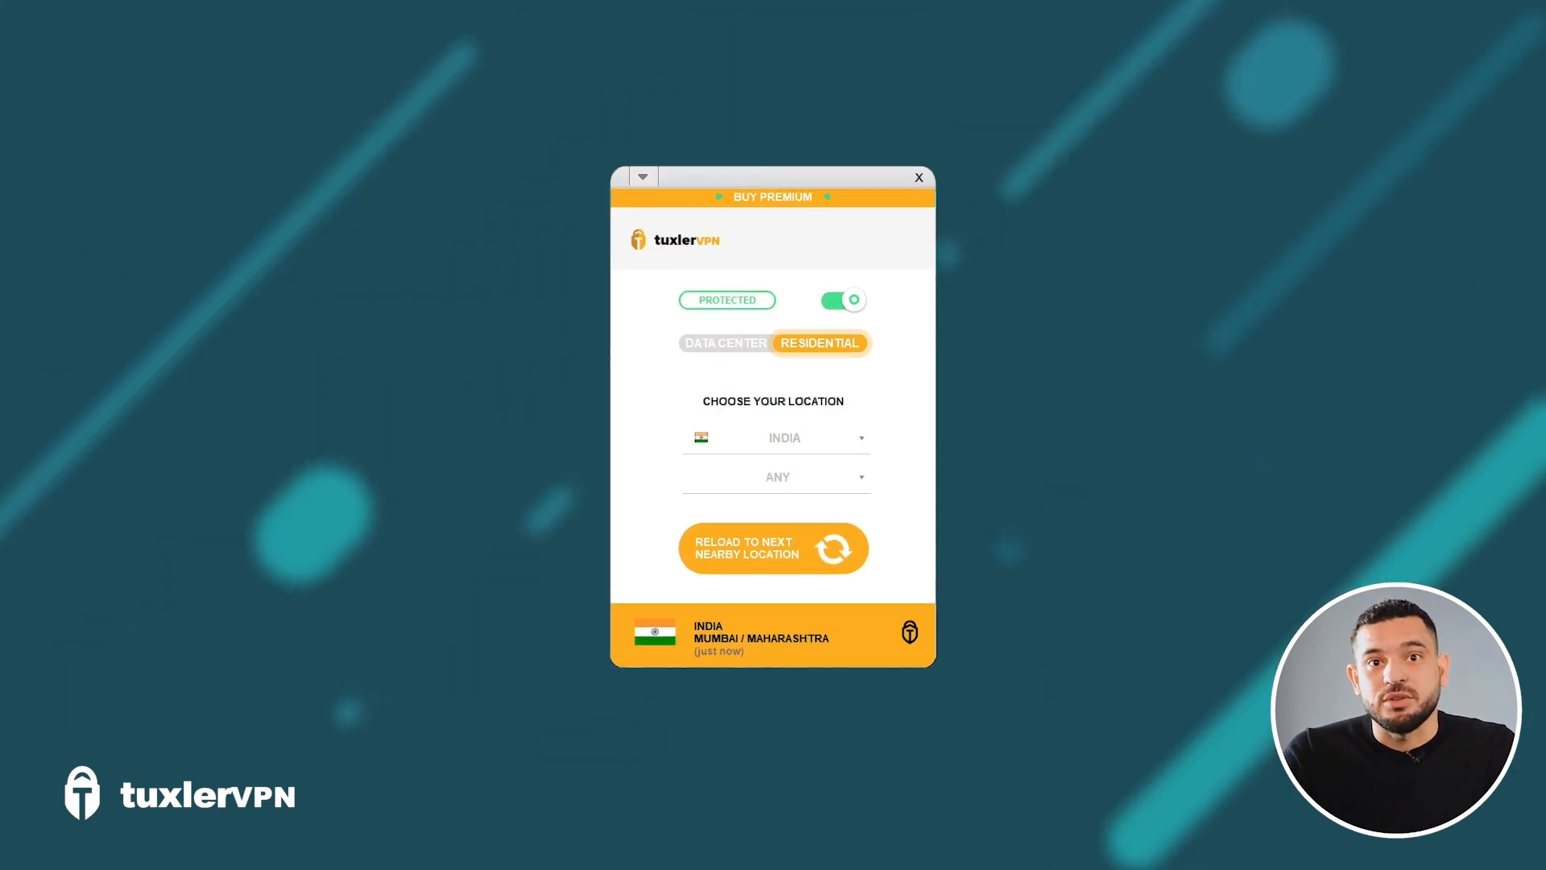
pyautogui.moveTo(772, 177); pyautogui.dragTo(523, 177)
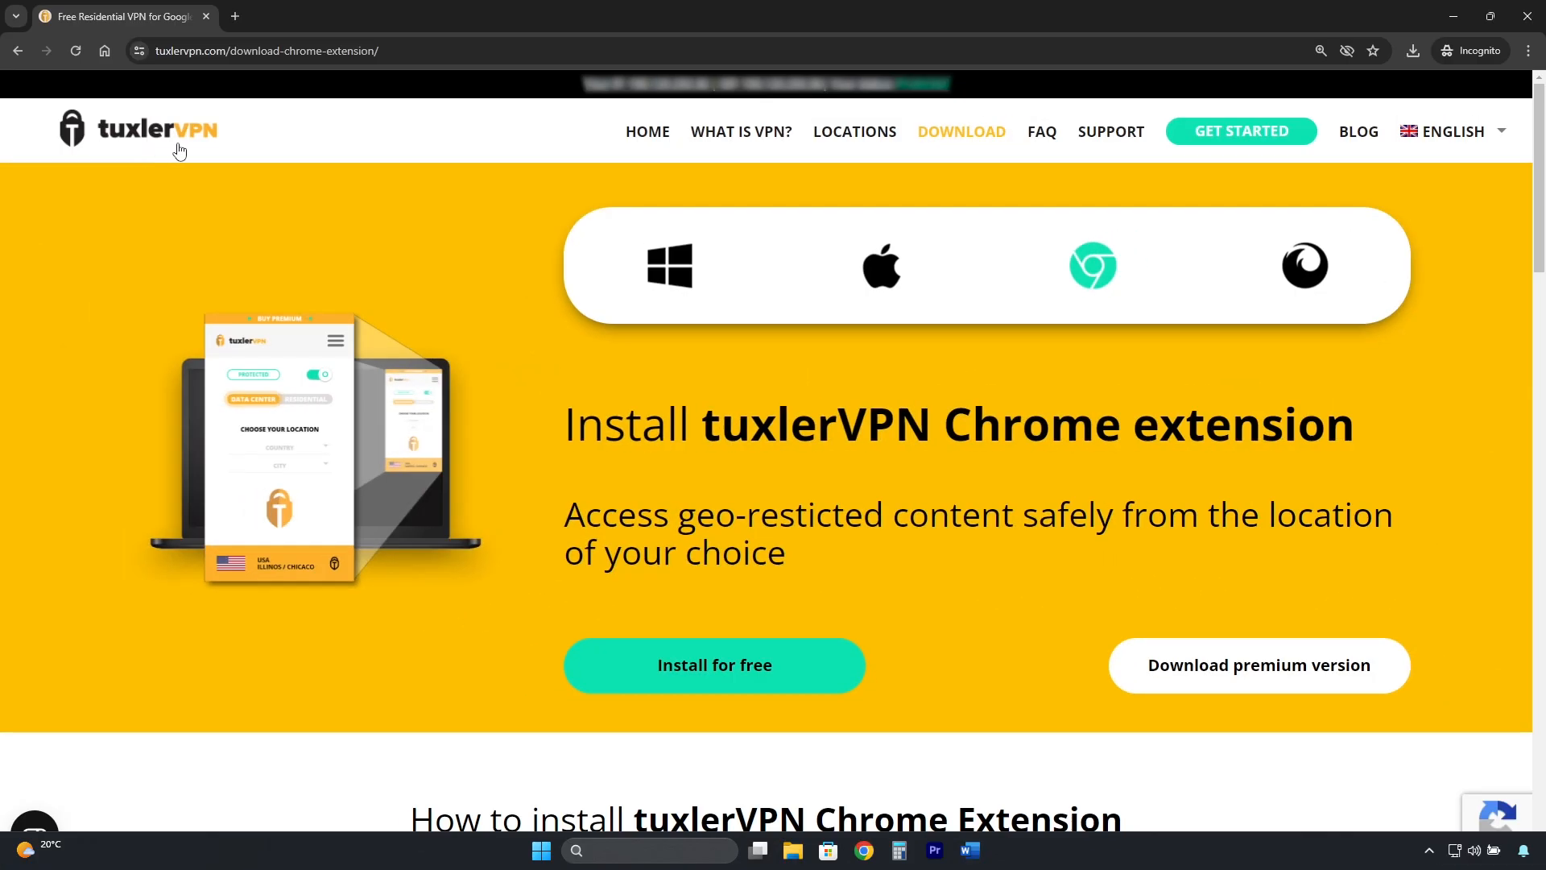
pyautogui.moveTo(508, 291)
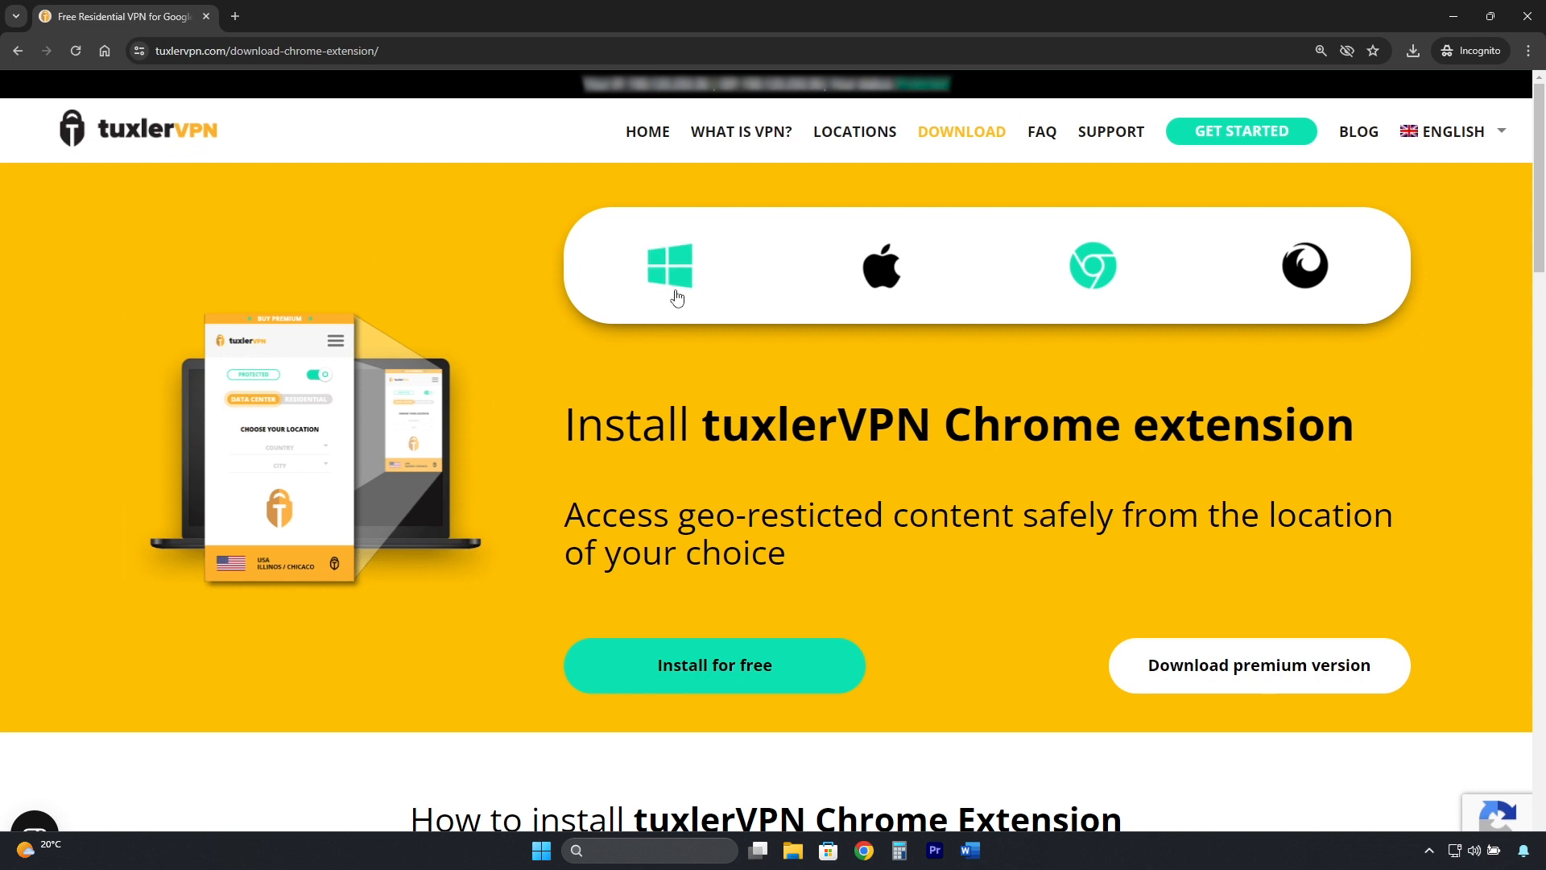
# Open the Windows version's free download page on tuxlervpn.com
pyautogui.click(670, 266)
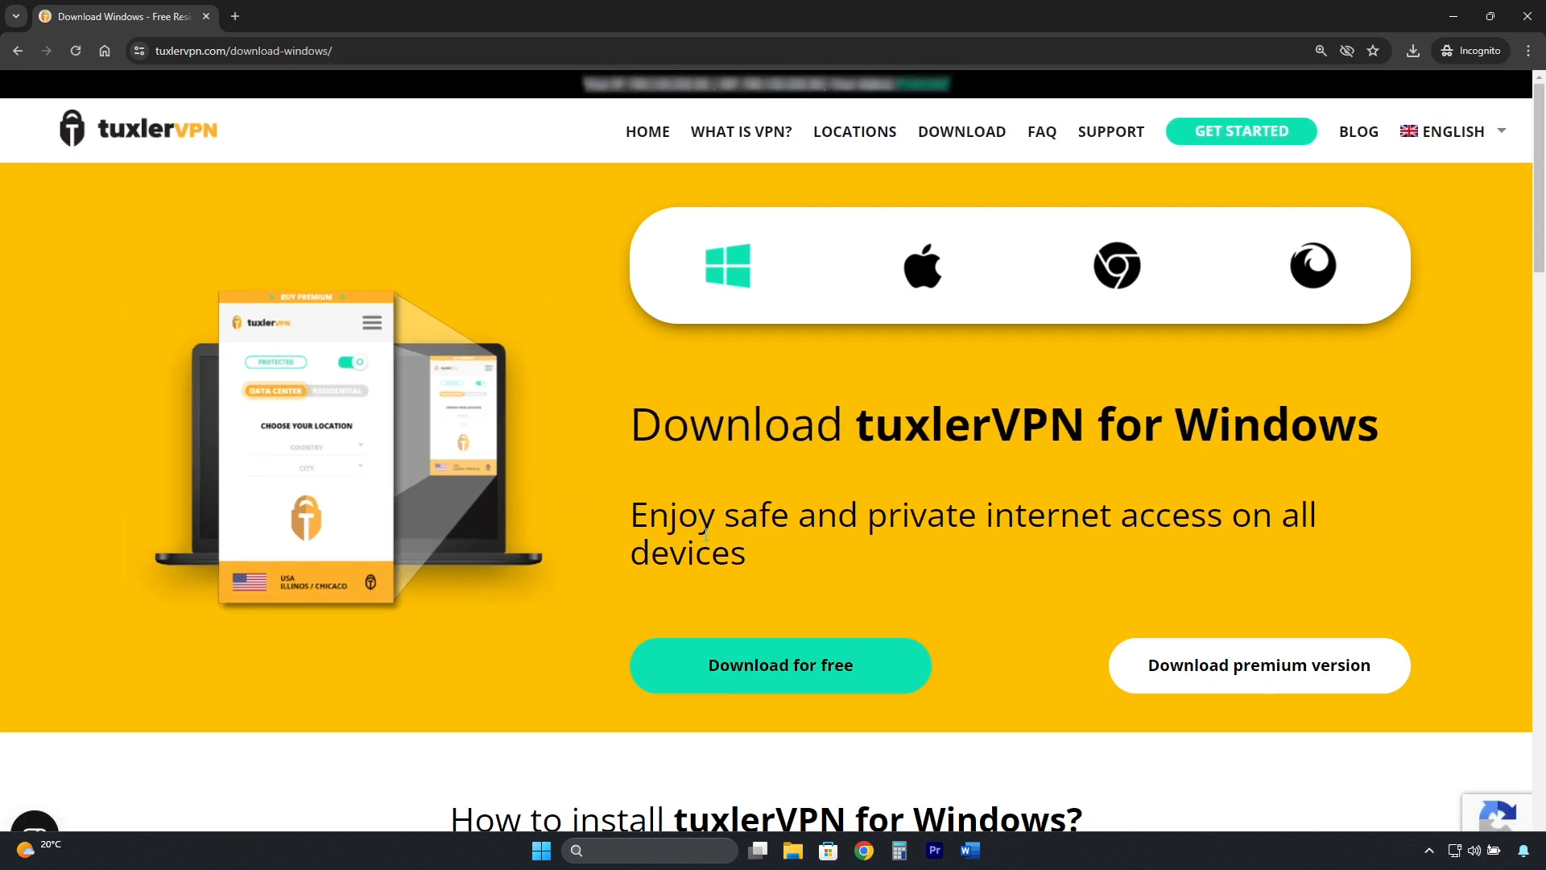
pyautogui.moveTo(776, 674)
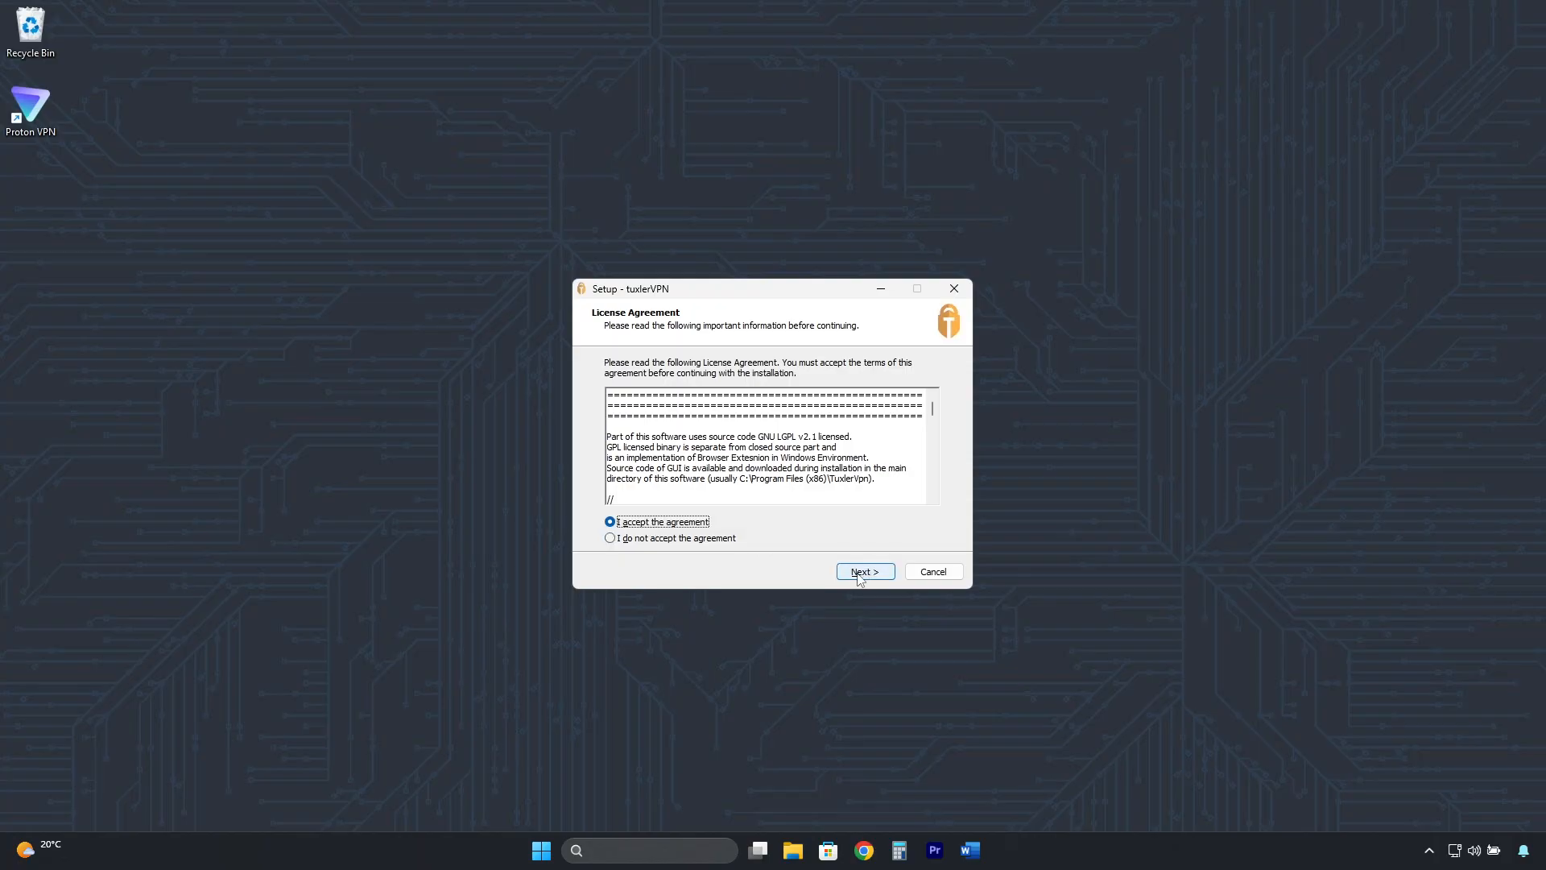
# Accept the license agreement and finish the tuxlerVPN setup wizard
pyautogui.click(865, 571)
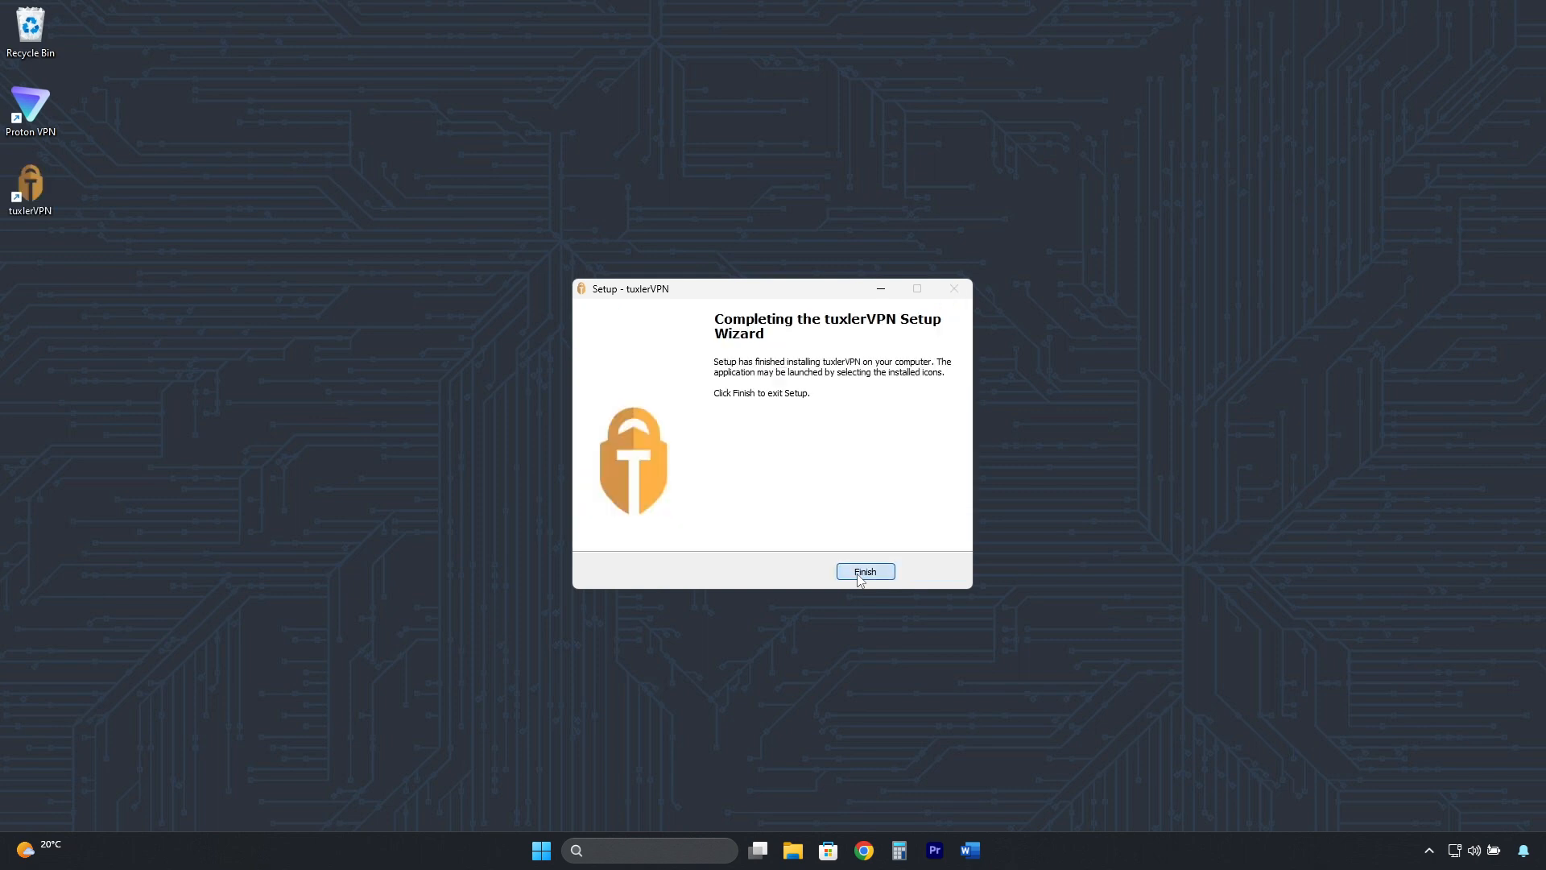
pyautogui.click(866, 572)
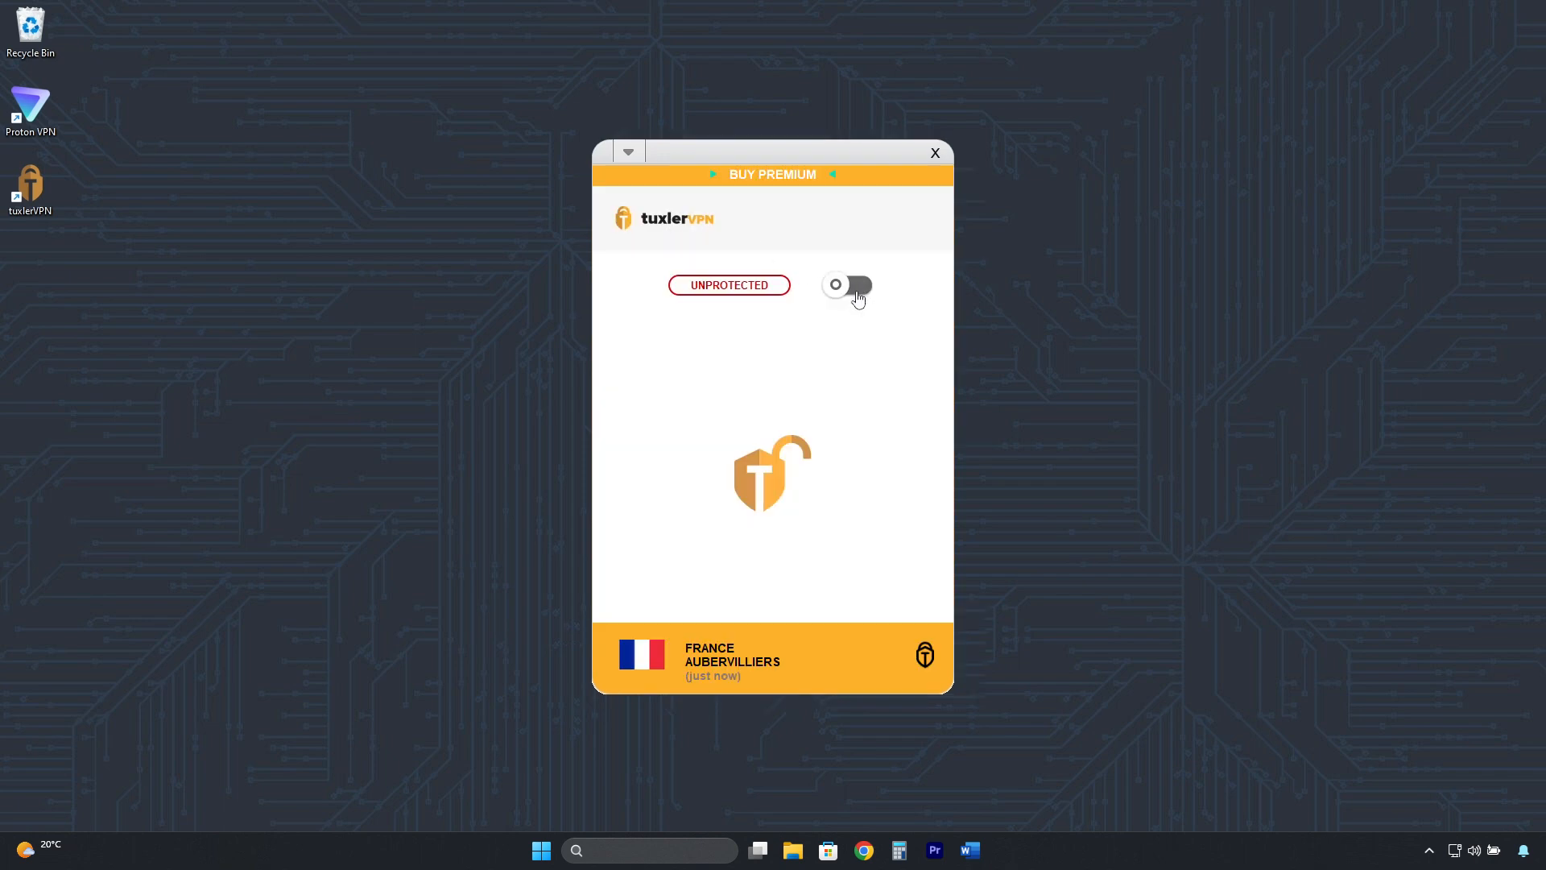
# Turn tuxlerVPN protection on and choose India as the country
pyautogui.click(848, 284)
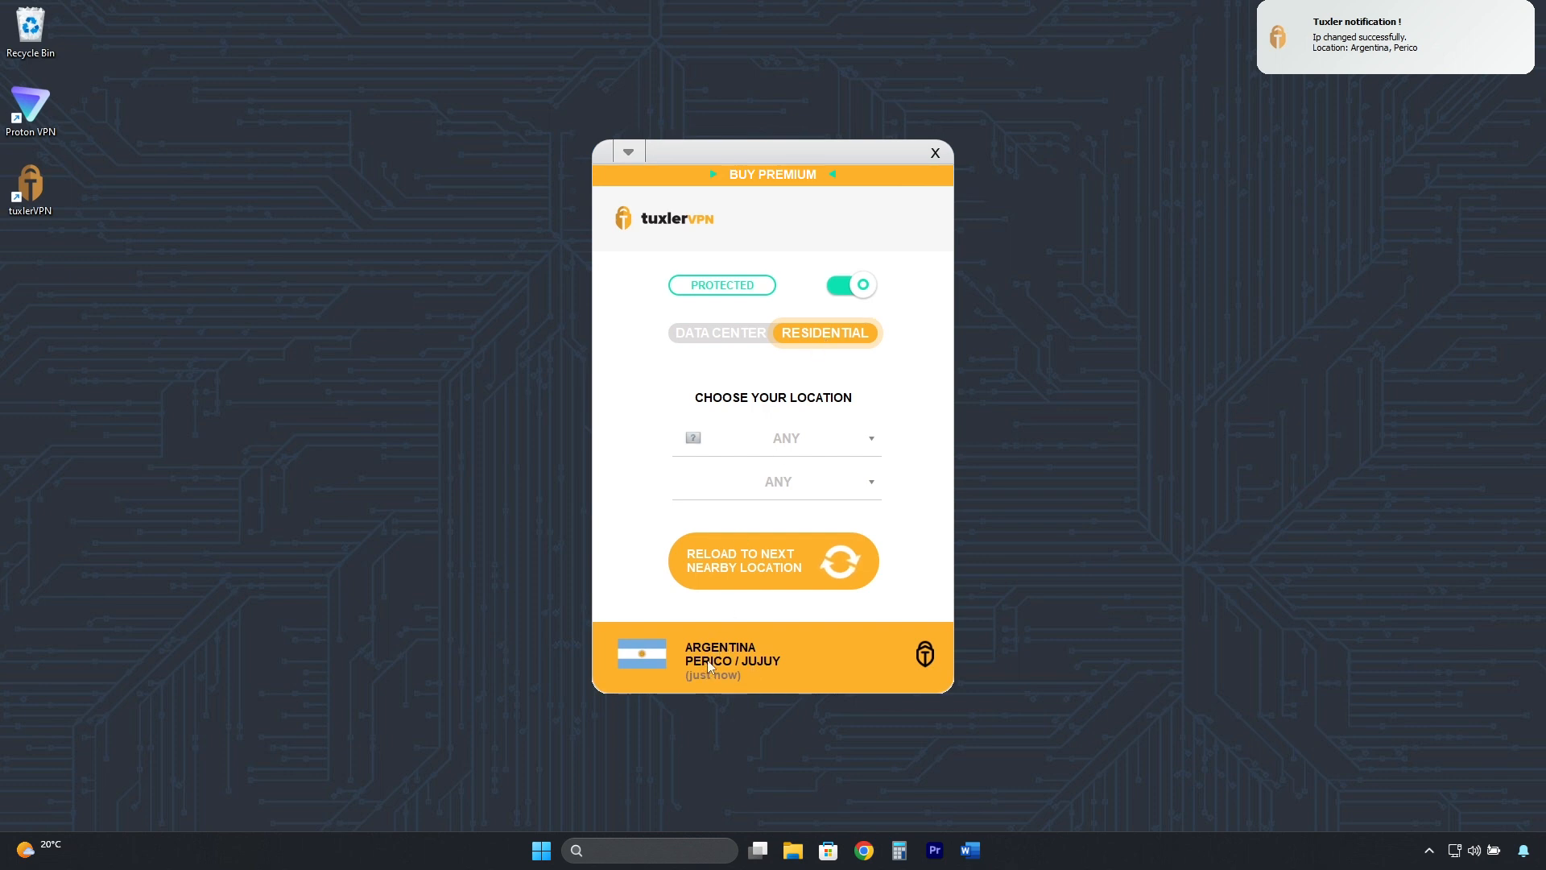
pyautogui.click(786, 439)
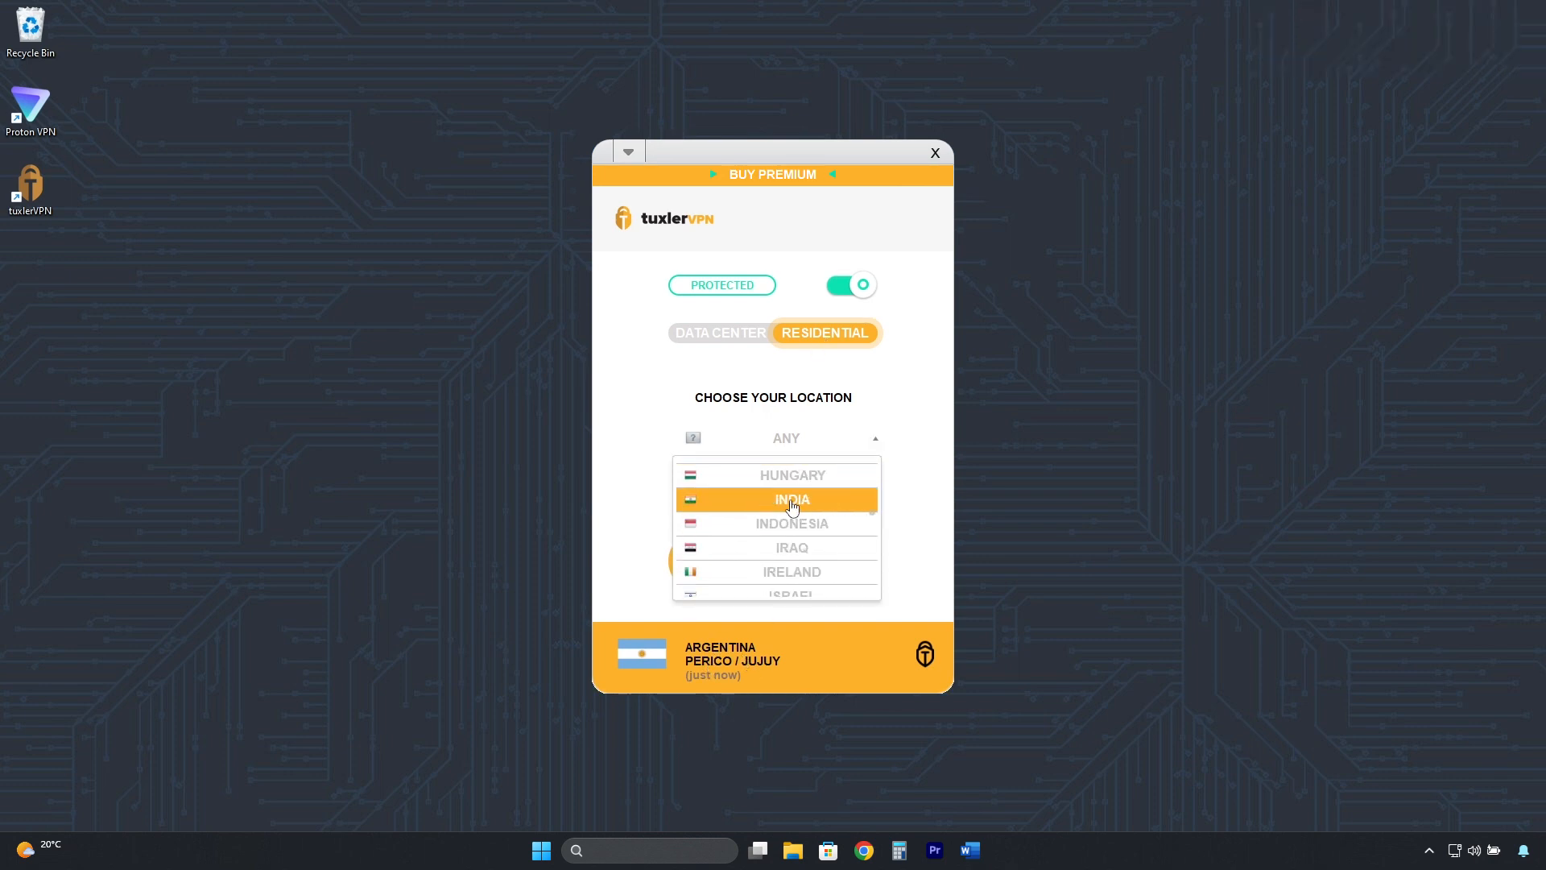
pyautogui.click(792, 500)
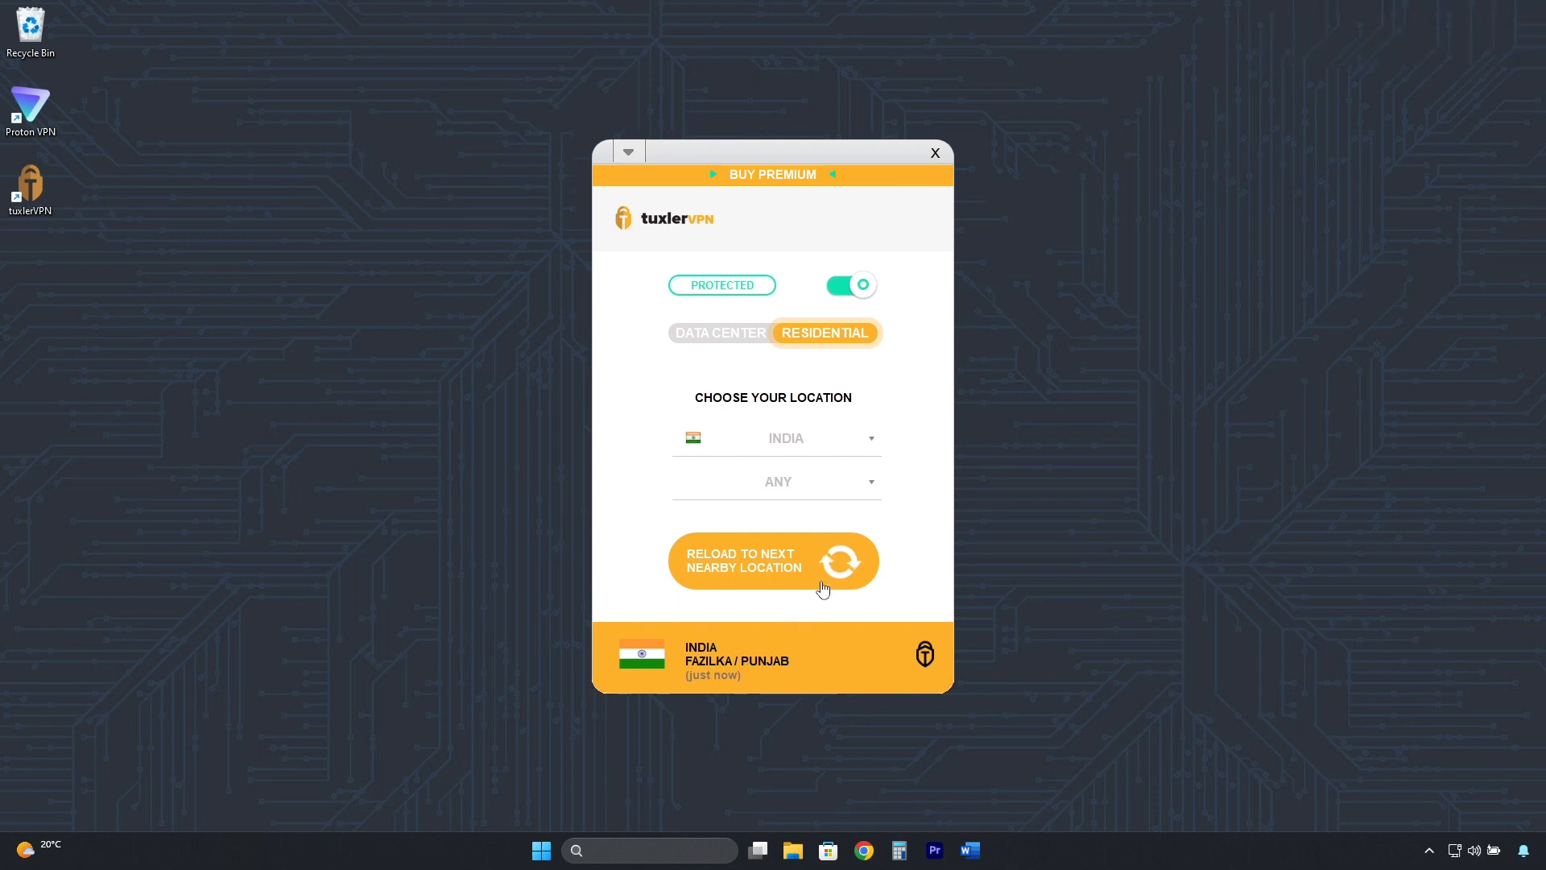
# Reload to three nearby Indian locations, then turn protection off
pyautogui.click(773, 560)
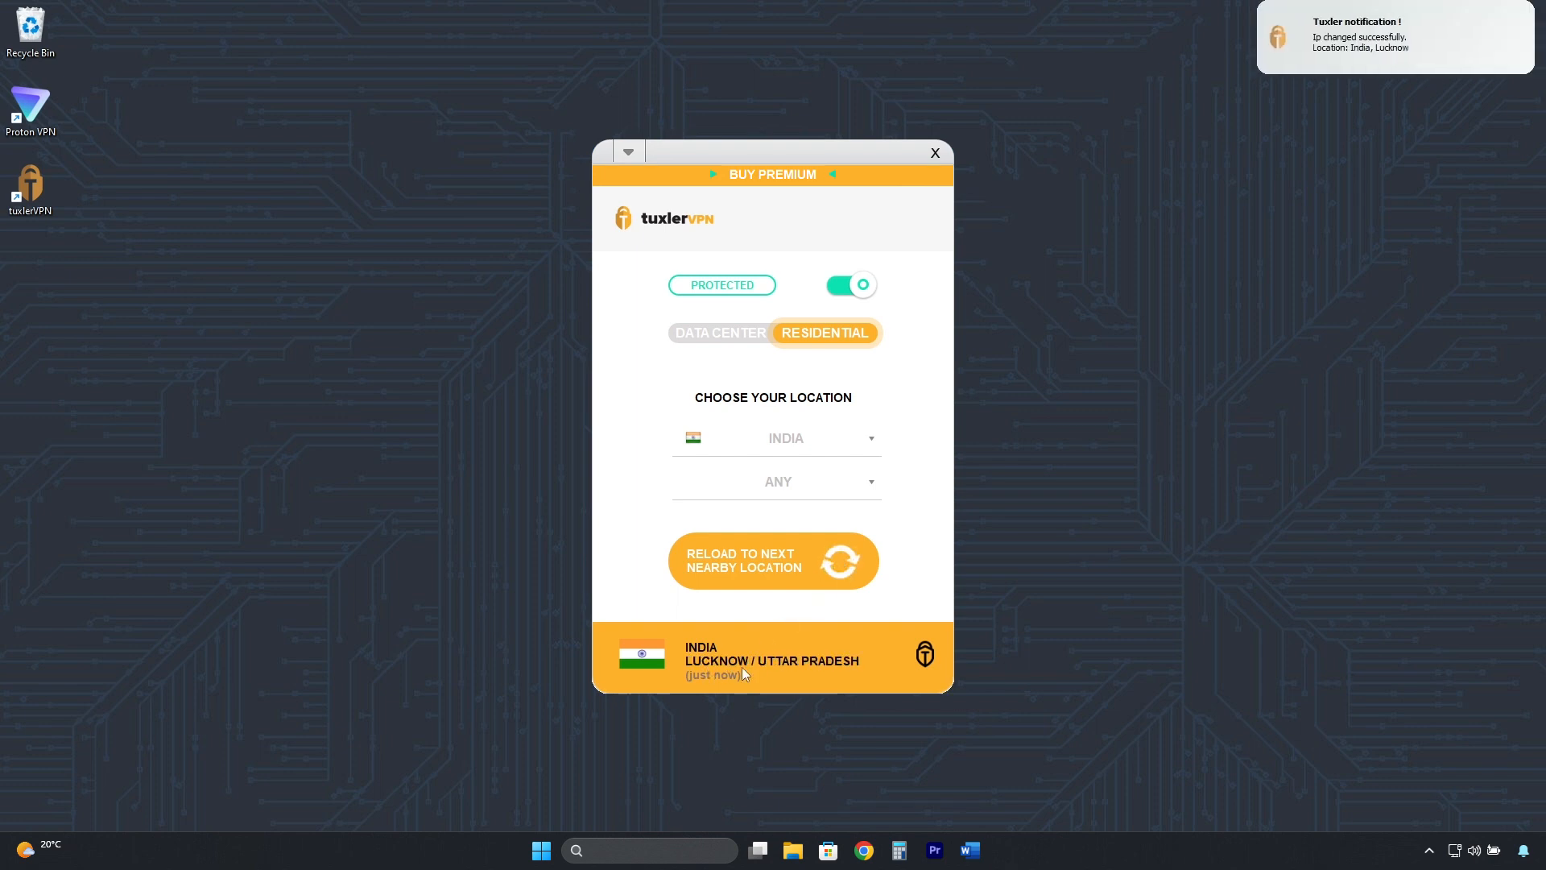
pyautogui.click(773, 561)
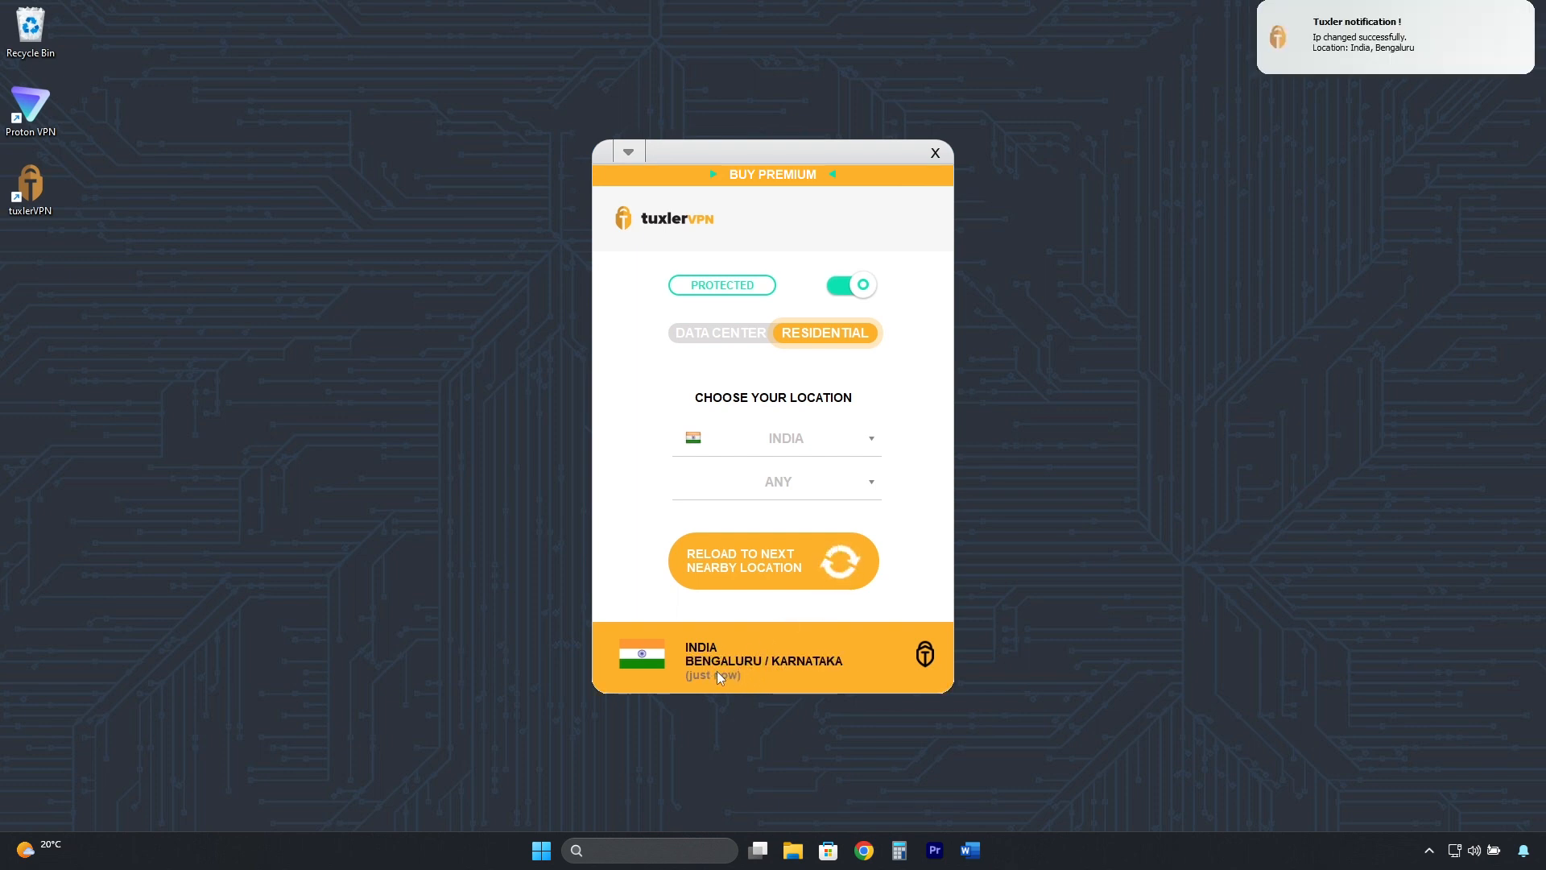
pyautogui.click(773, 560)
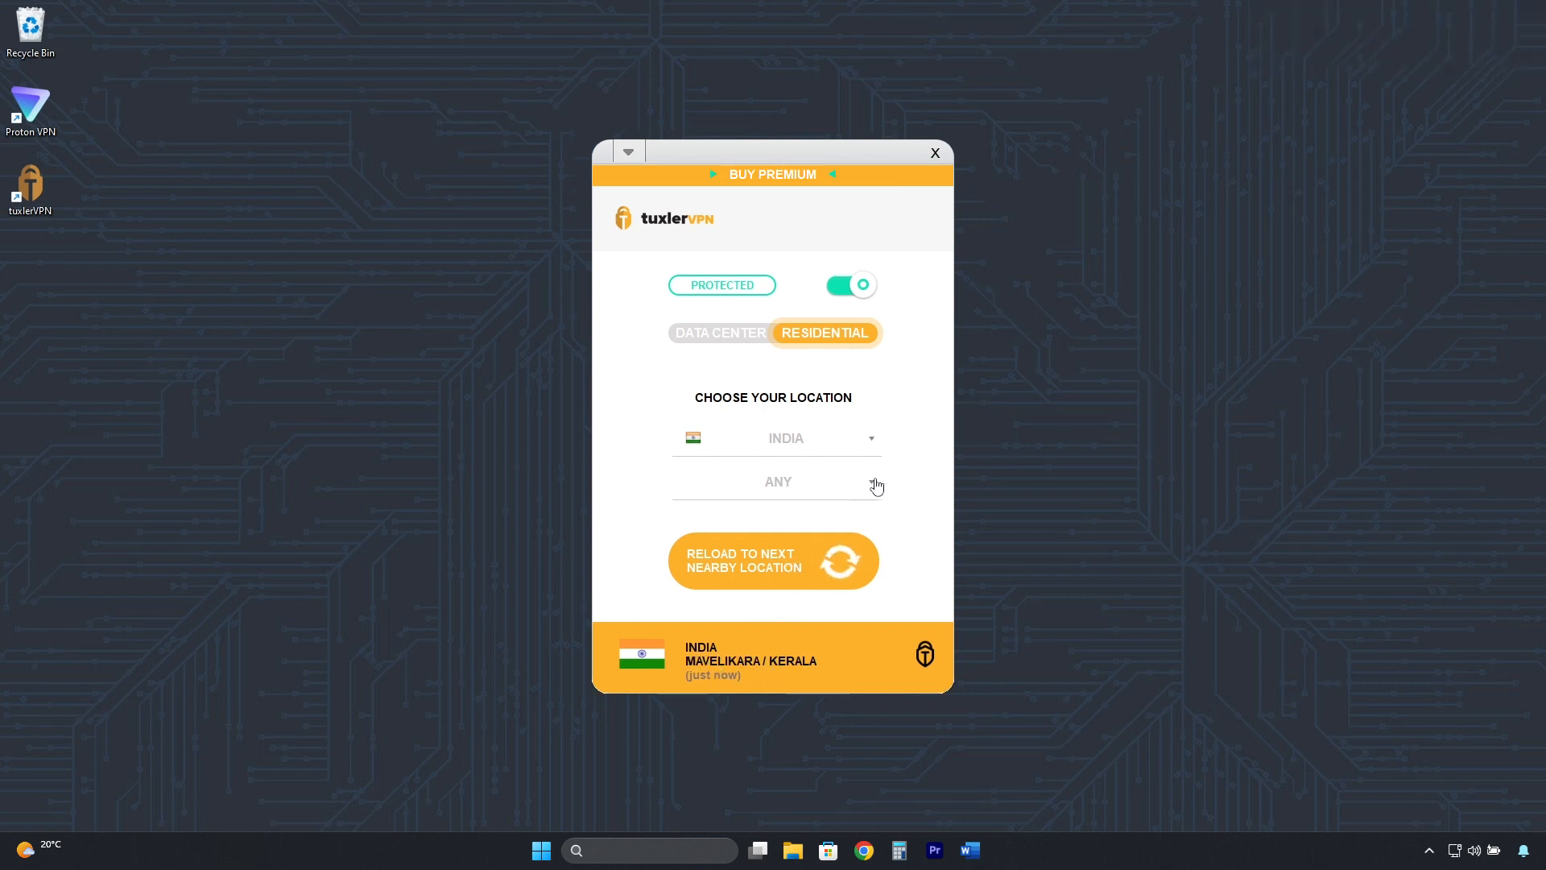
pyautogui.click(778, 481)
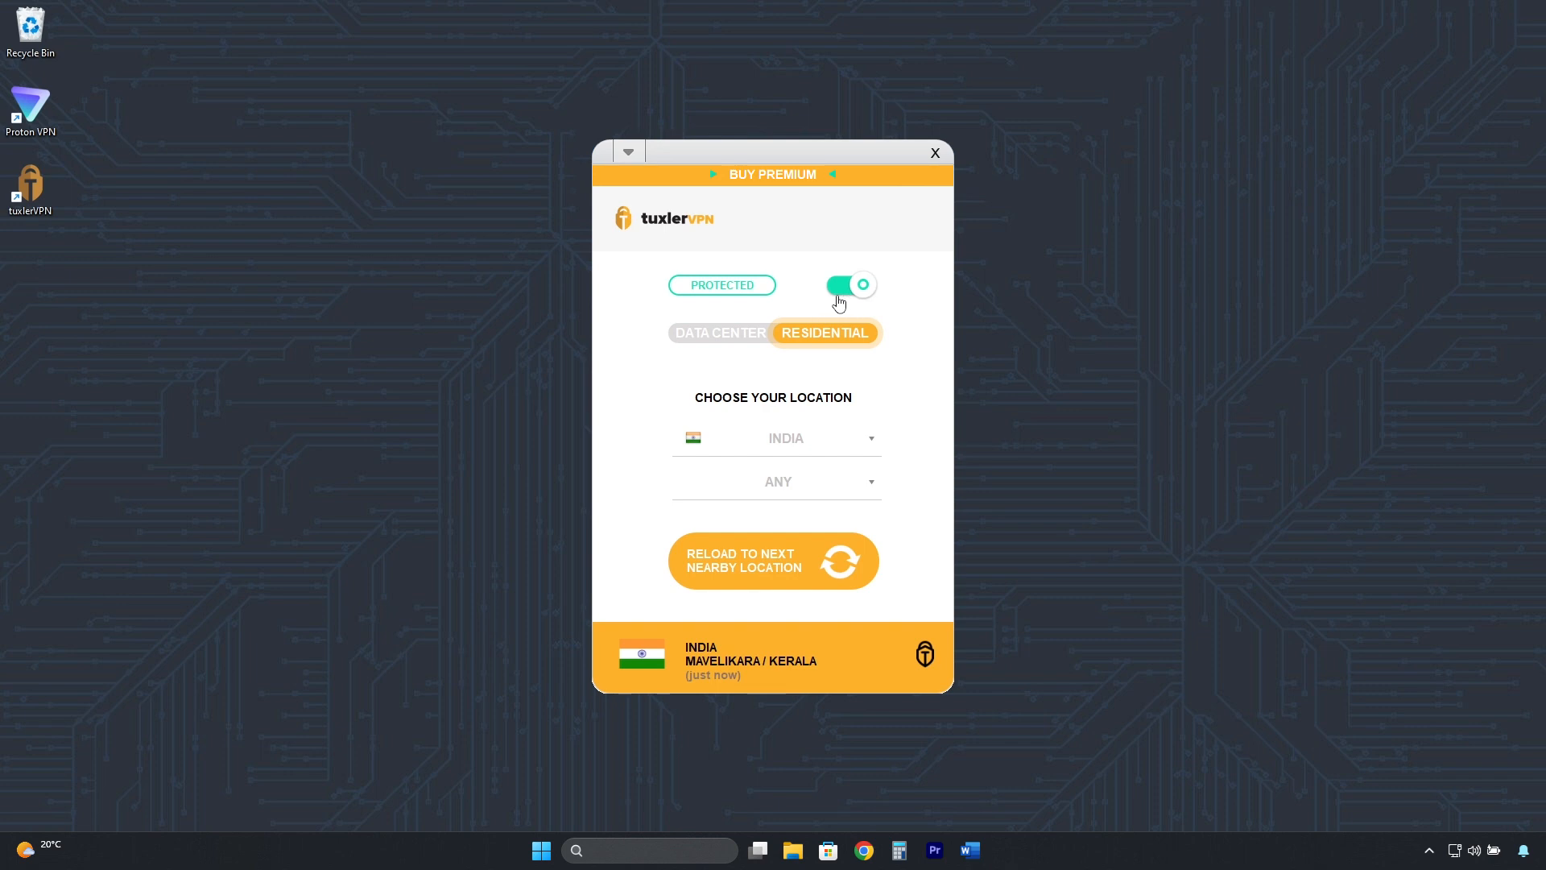
pyautogui.click(848, 284)
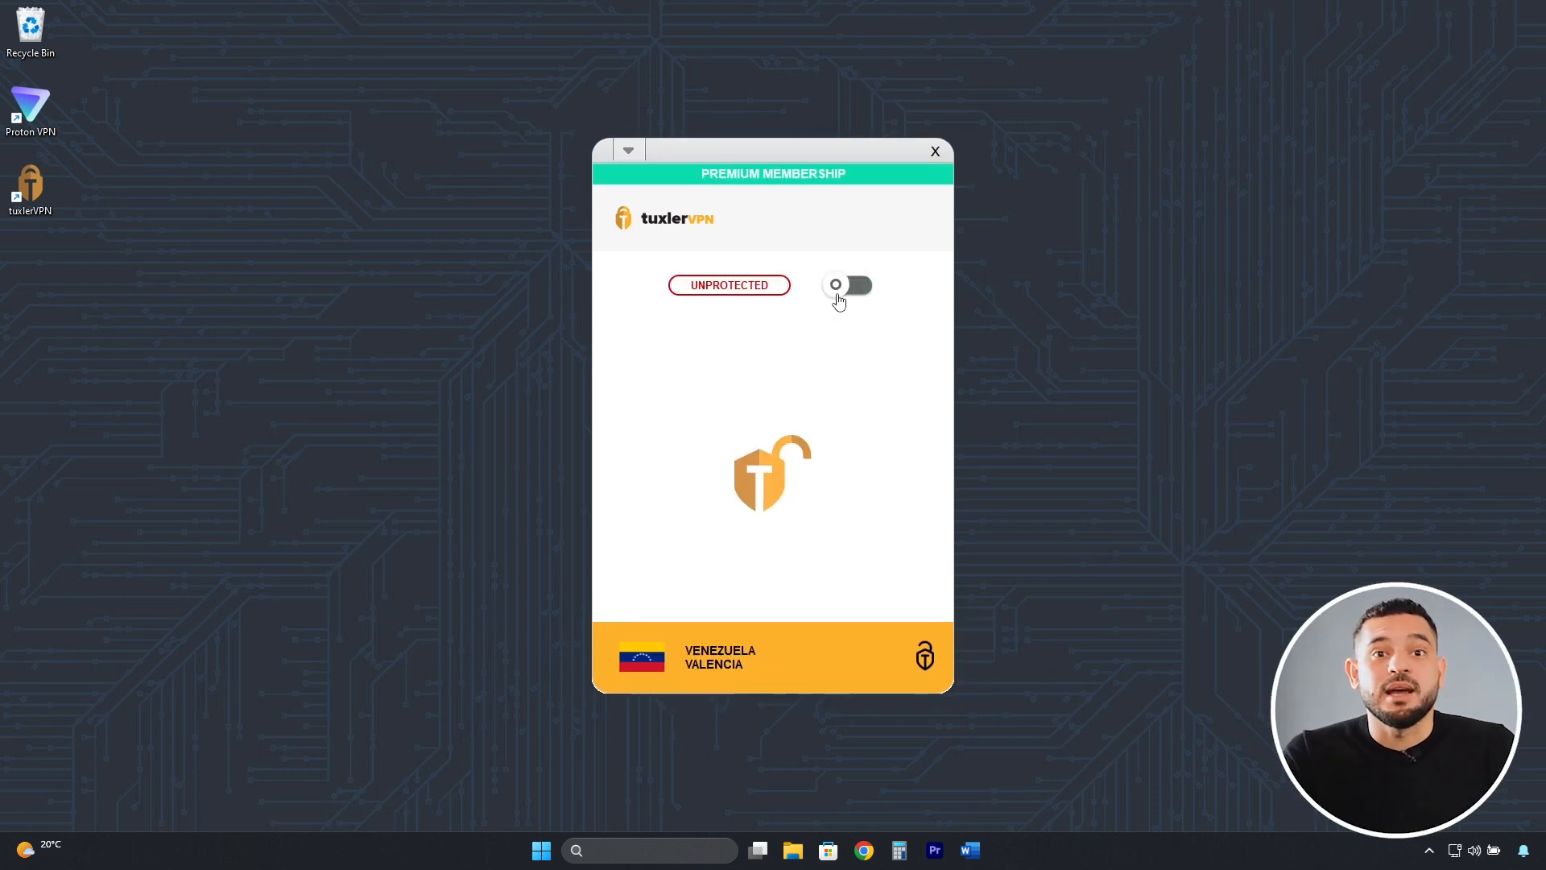